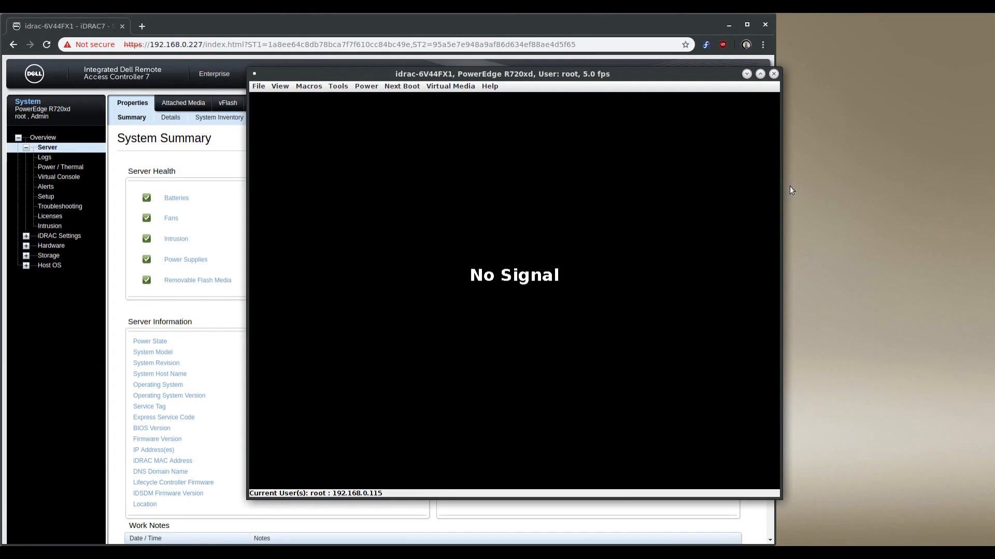
mouse_move(531, 135)
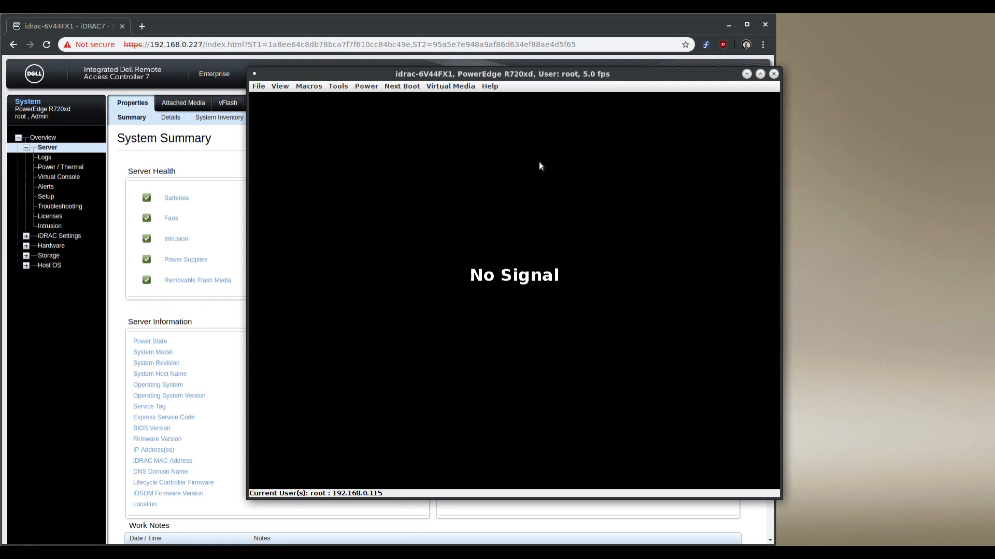
Power on the server from the iDRAC Power menu and confirm the power-on
left_click(366, 86)
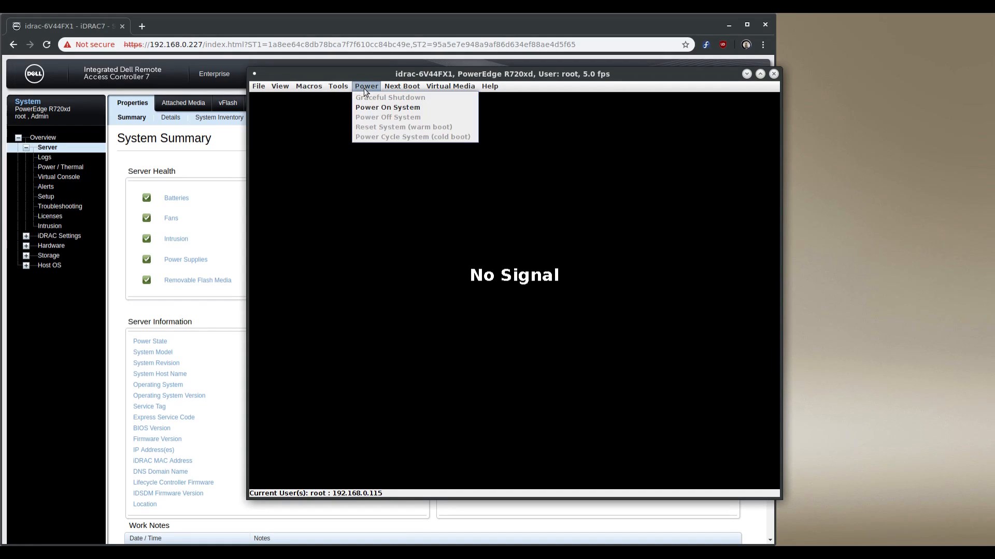
left_click(387, 107)
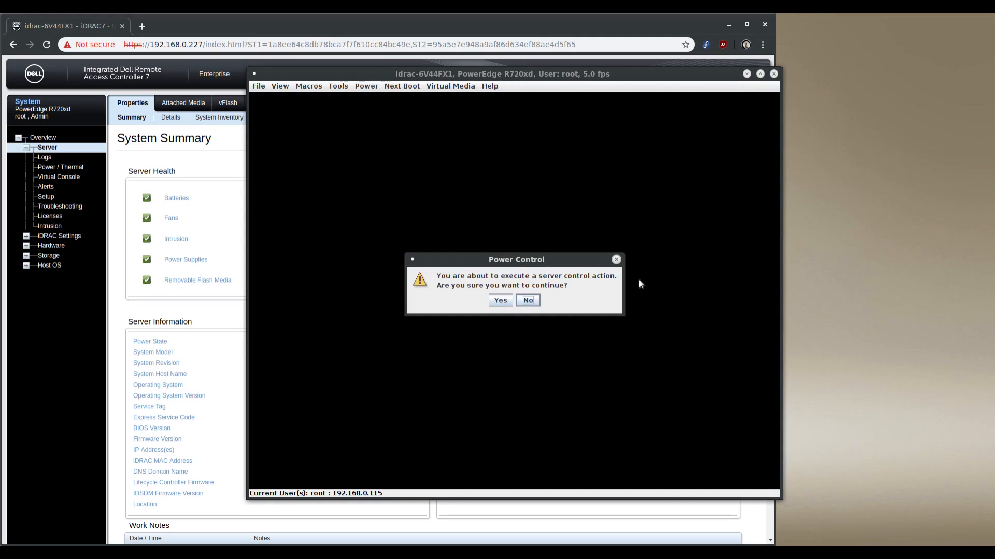
left_click(499, 300)
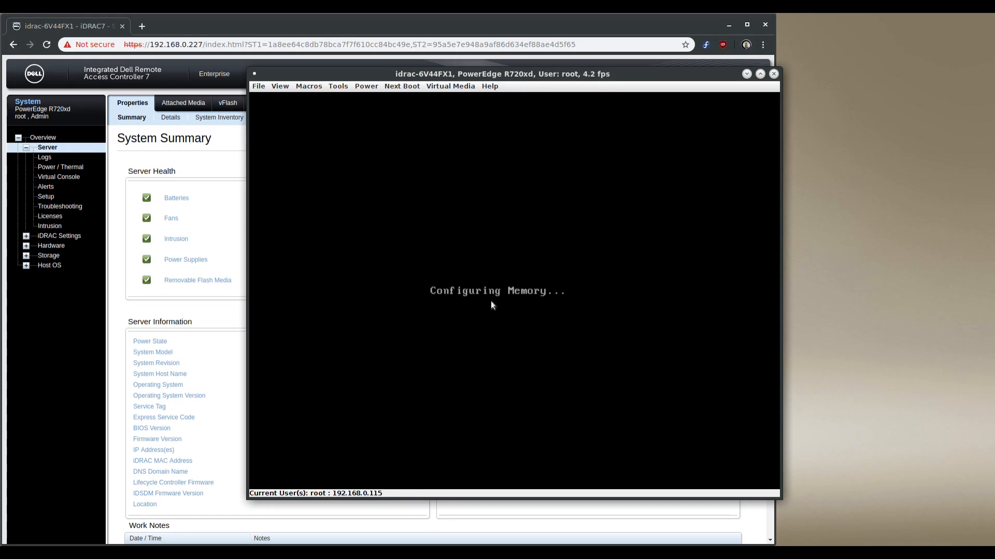
mouse_move(515, 330)
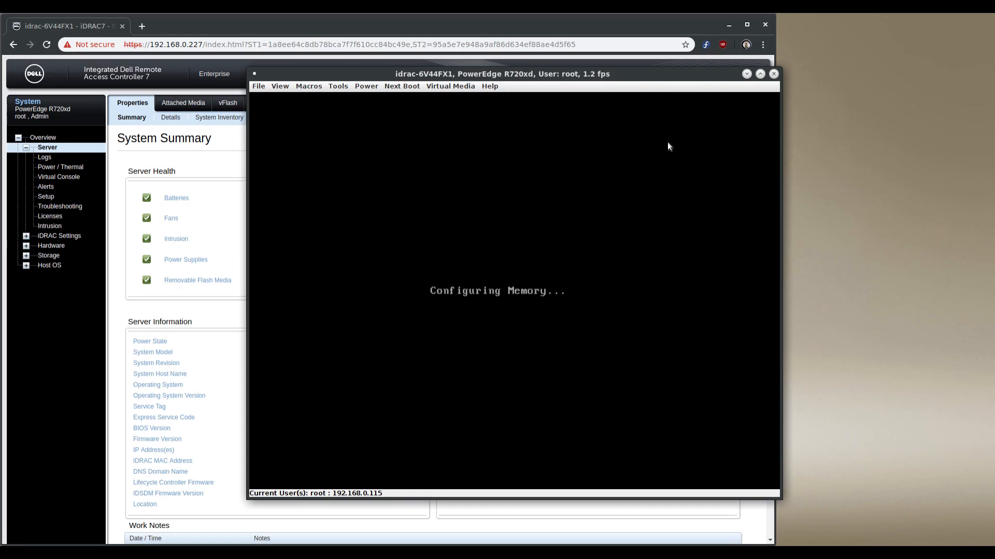
mouse_move(813, 173)
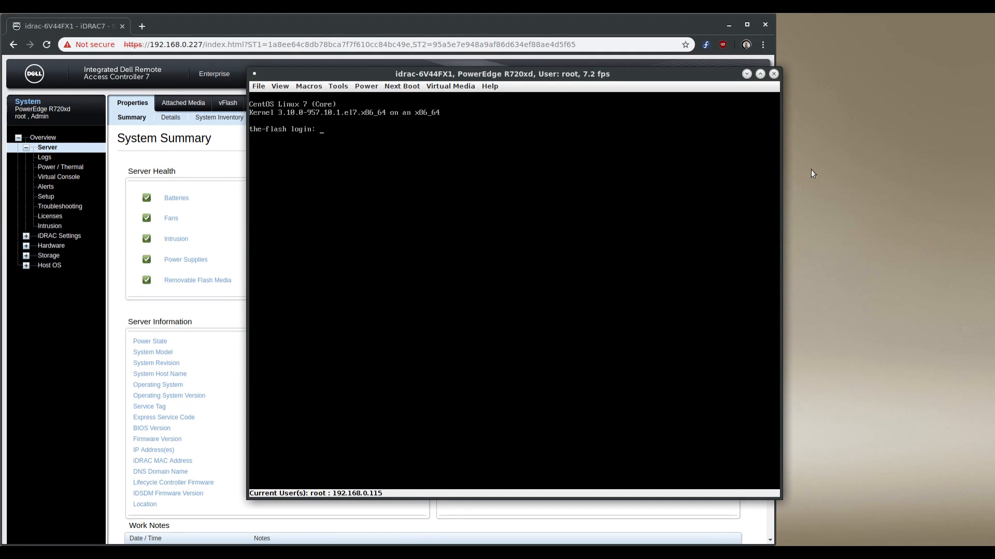
Log in to CentOS, switch to root with su, and run lspci -Dmmmn
type("artofserver")
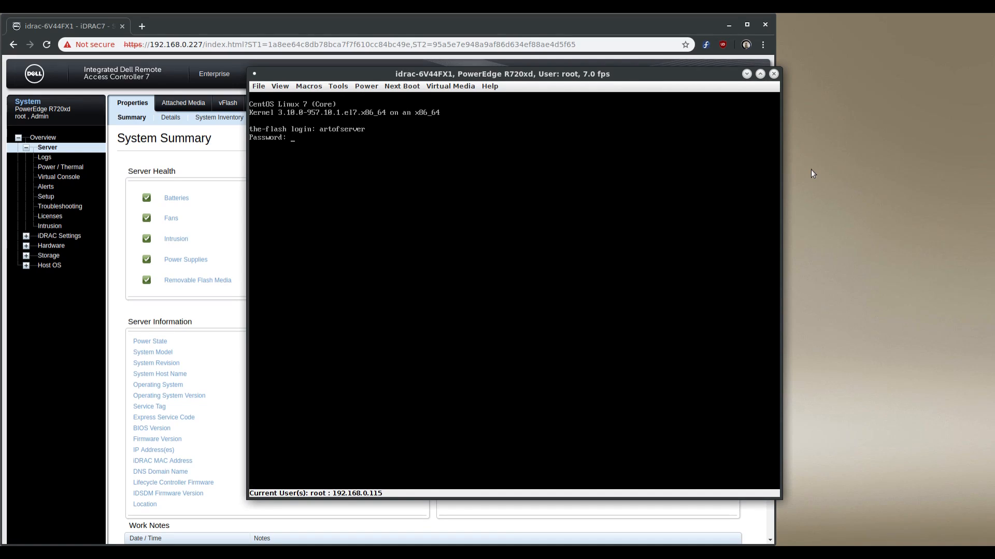
type("su")
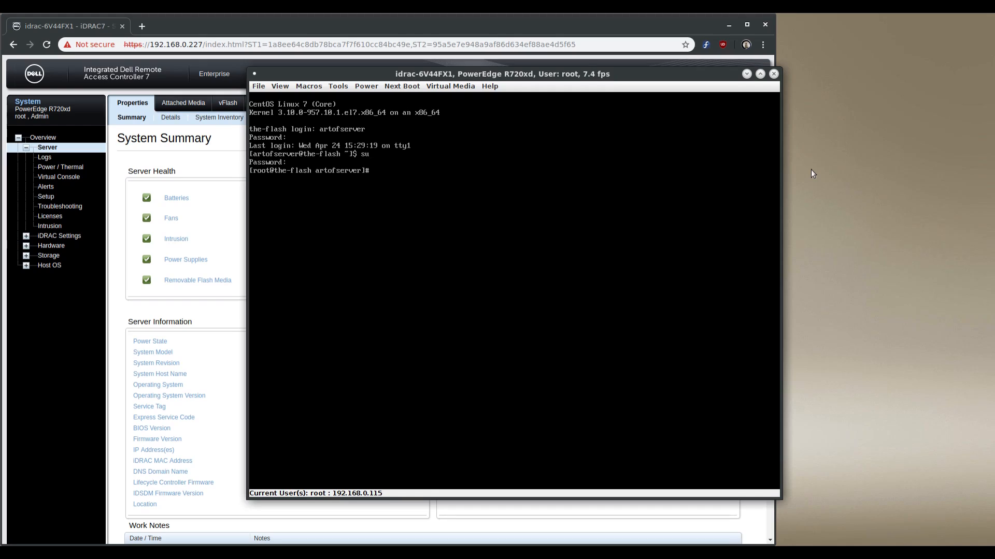
type("lspci")
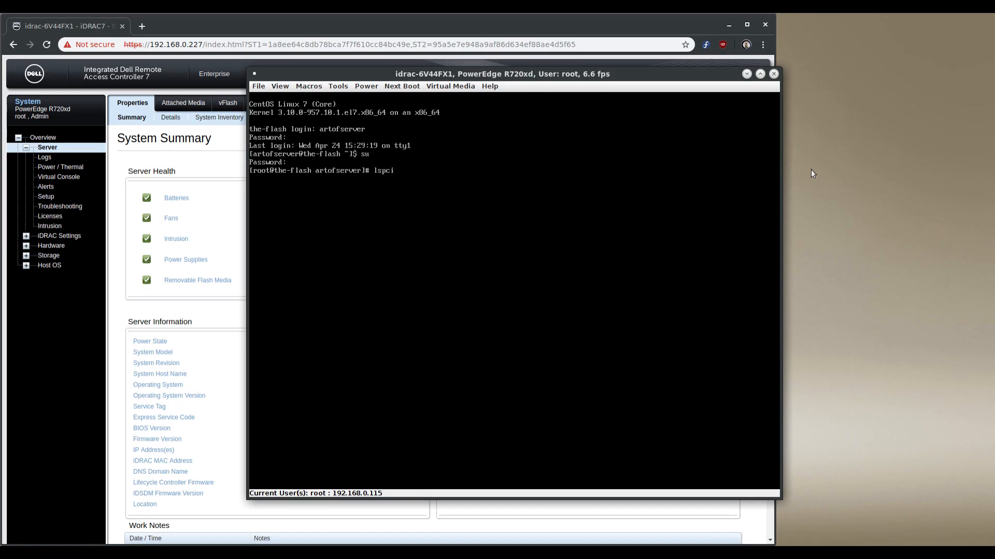
type("-Dmmmnn |grep LIS")
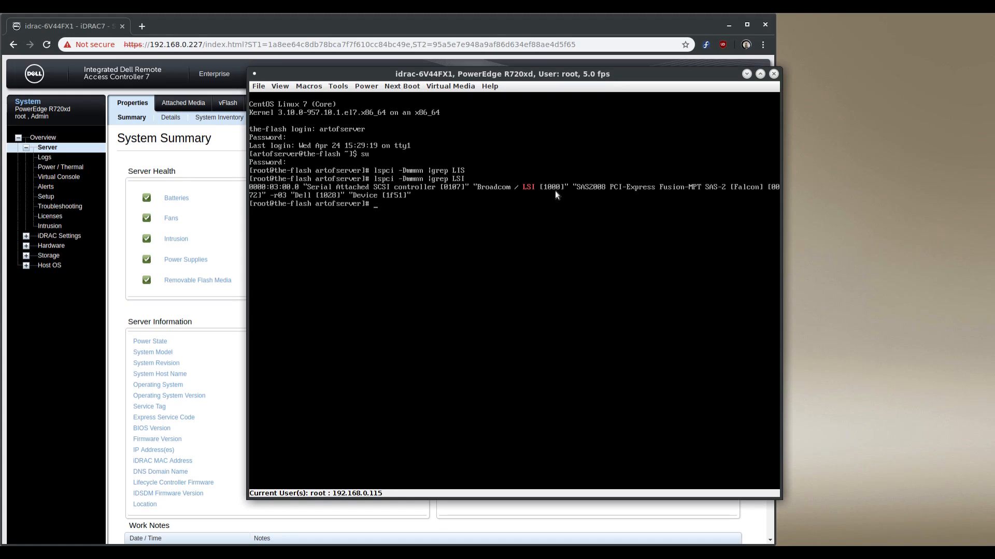
mouse_move(756, 200)
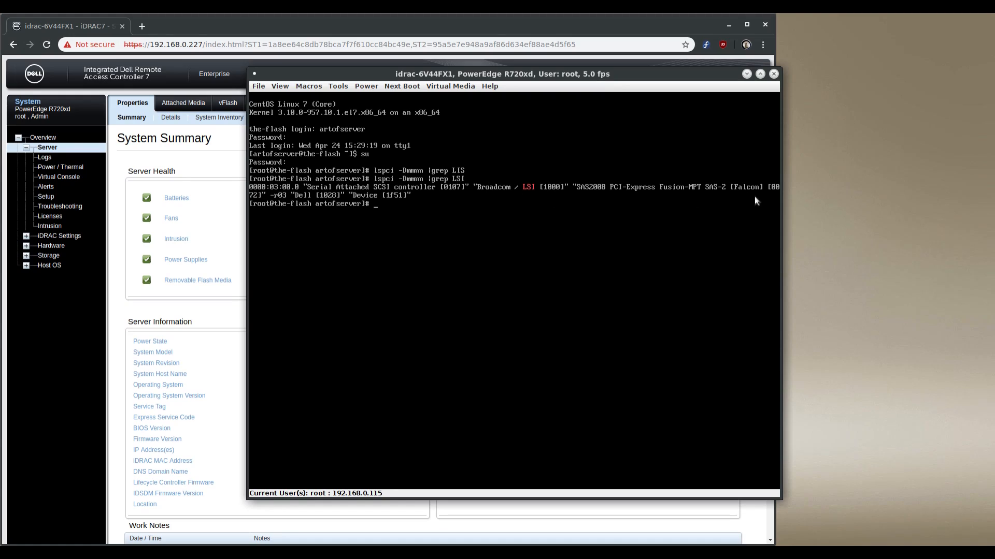
mouse_move(260, 196)
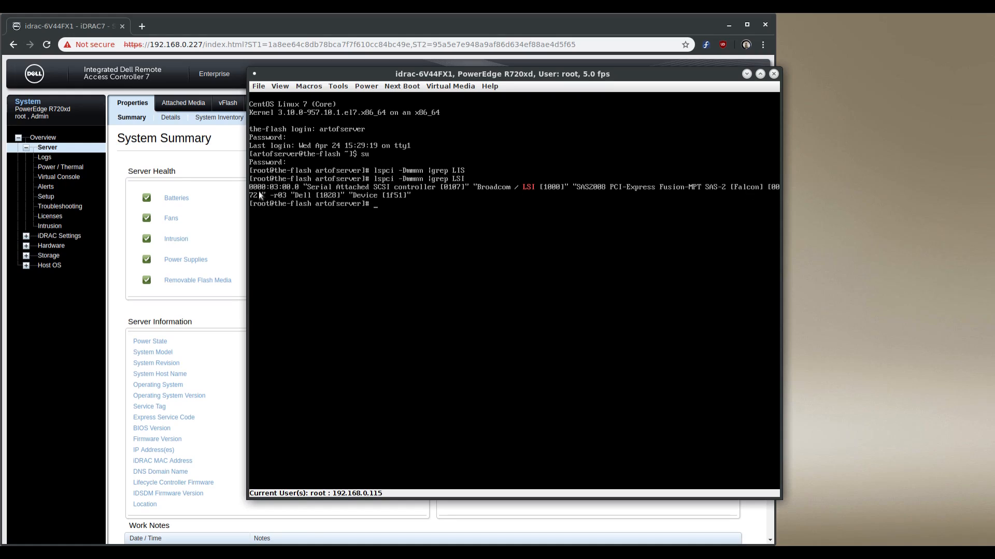
mouse_move(593, 194)
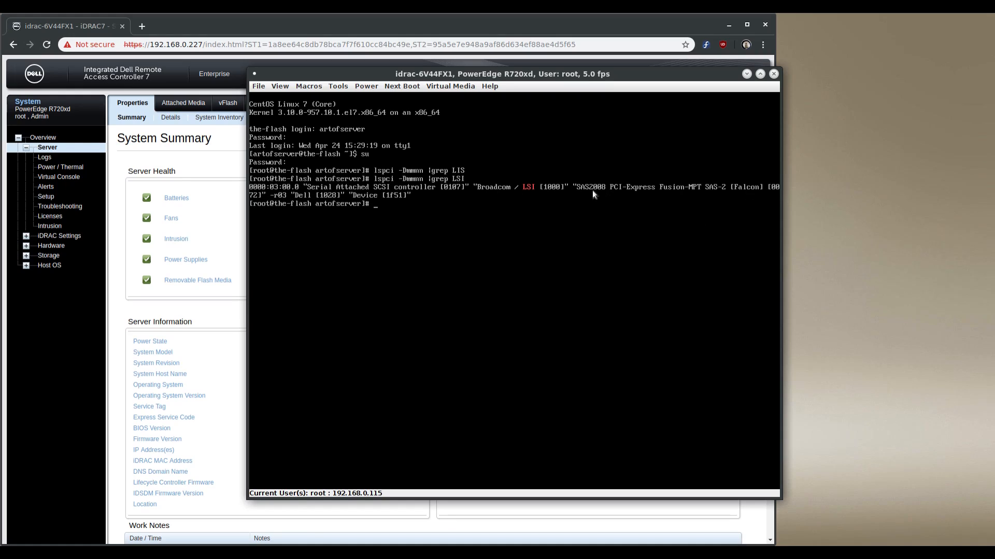
mouse_move(578, 197)
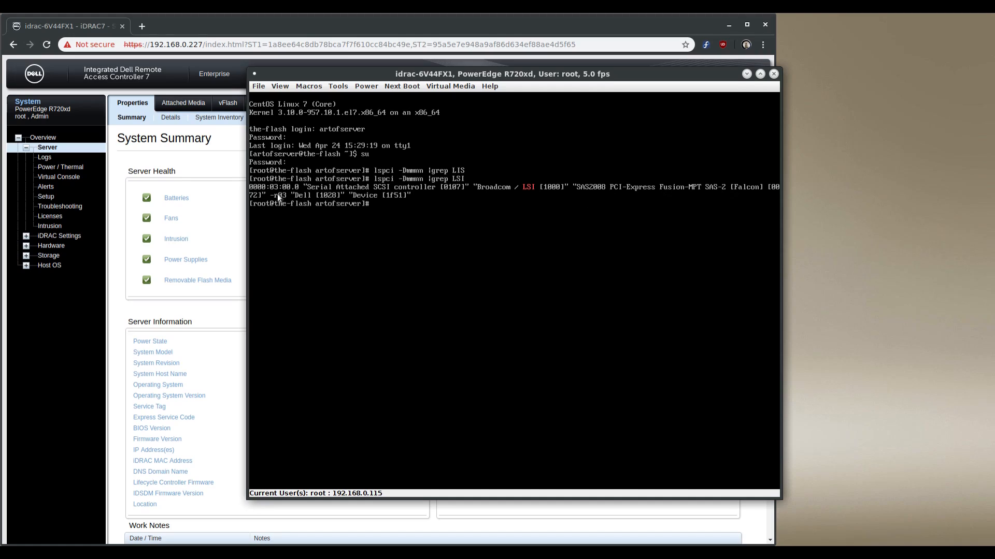
mouse_move(296, 218)
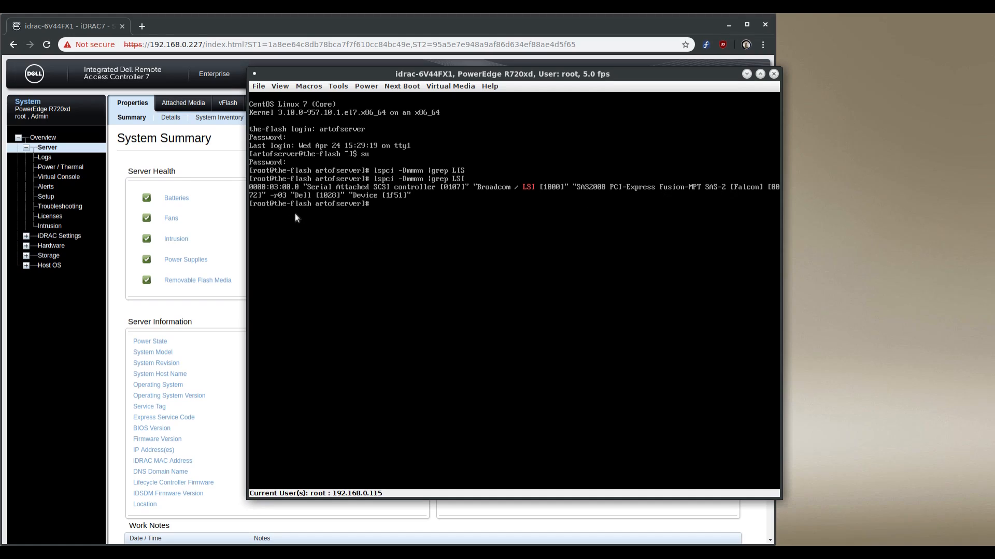
mouse_move(330, 203)
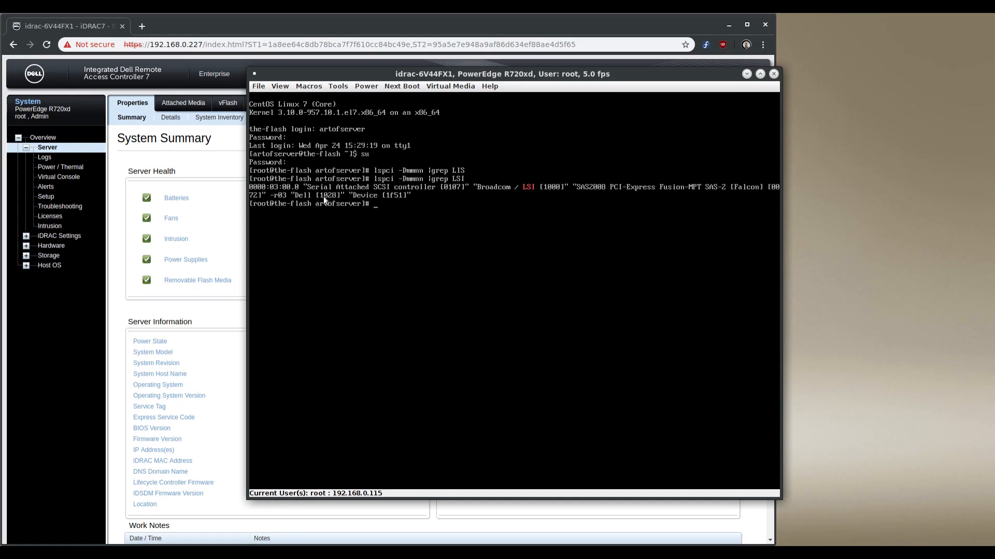
mouse_move(390, 209)
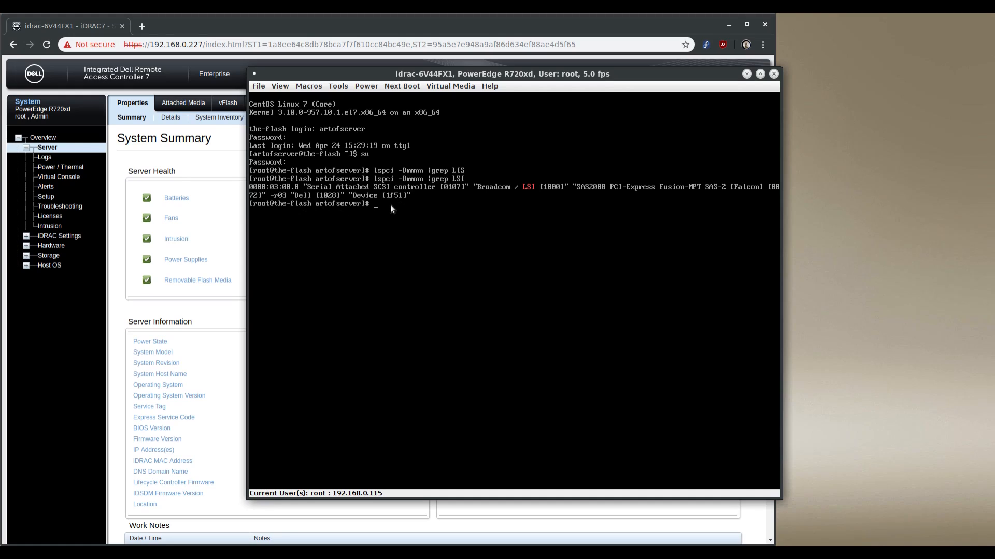
mouse_move(412, 206)
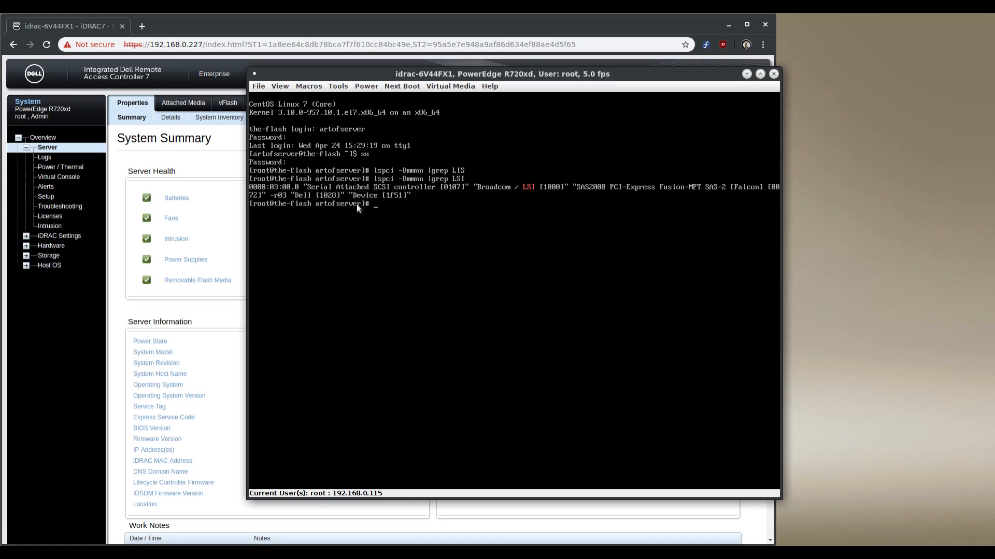
mouse_move(357, 209)
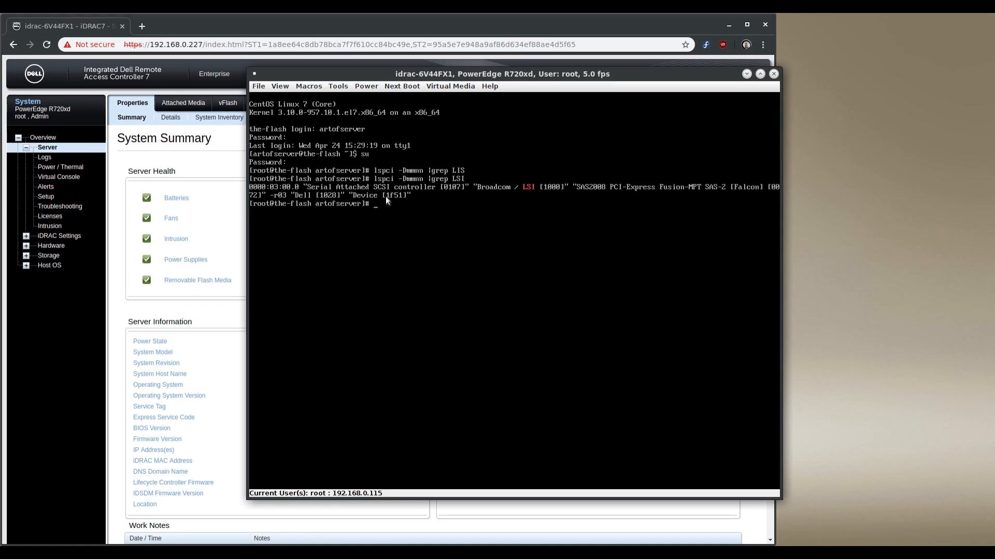
mouse_move(393, 202)
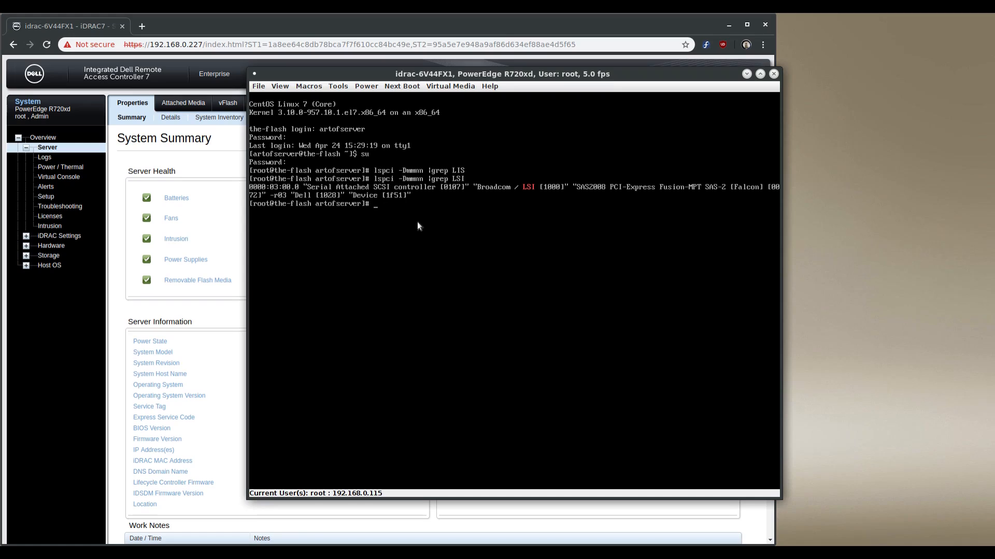
mouse_move(406, 205)
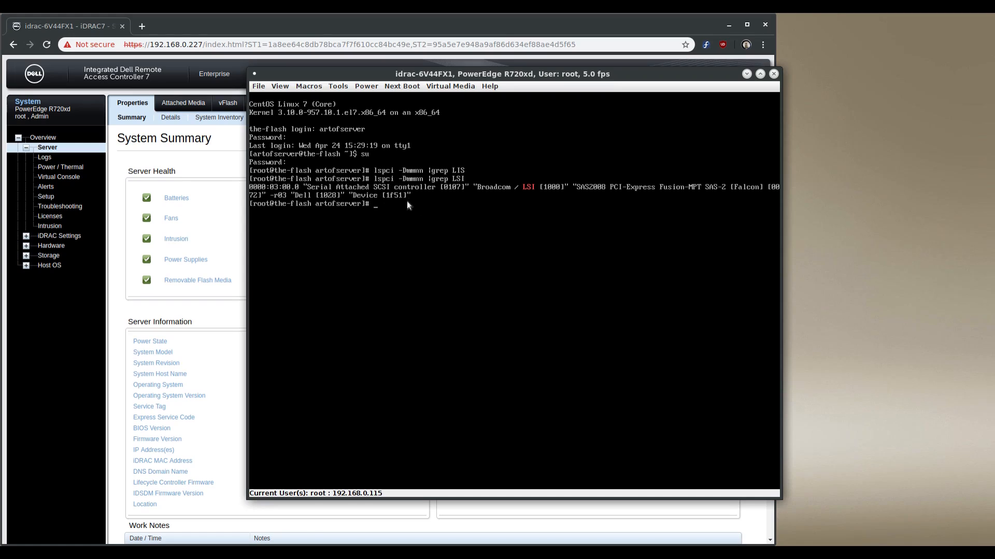
mouse_move(462, 229)
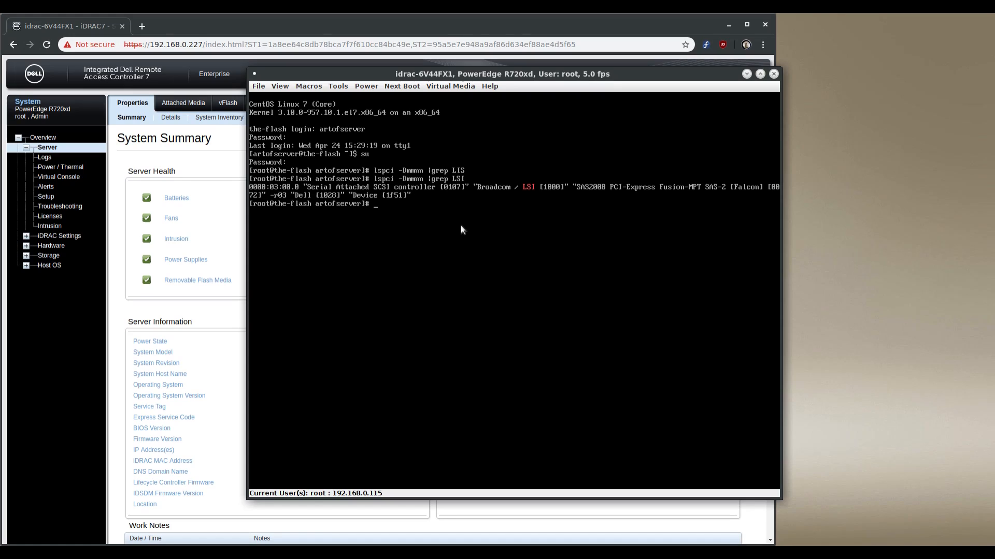
mouse_move(271, 199)
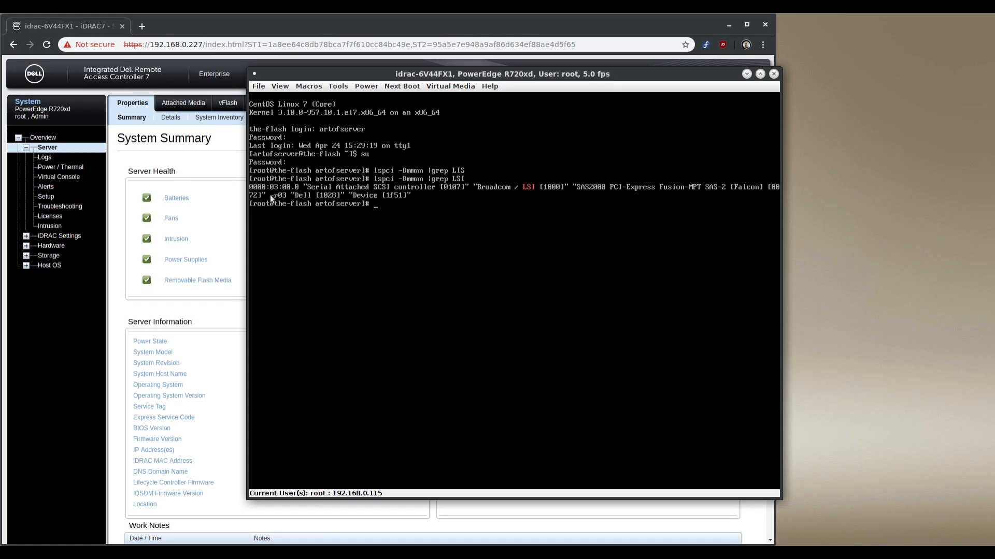
mouse_move(304, 196)
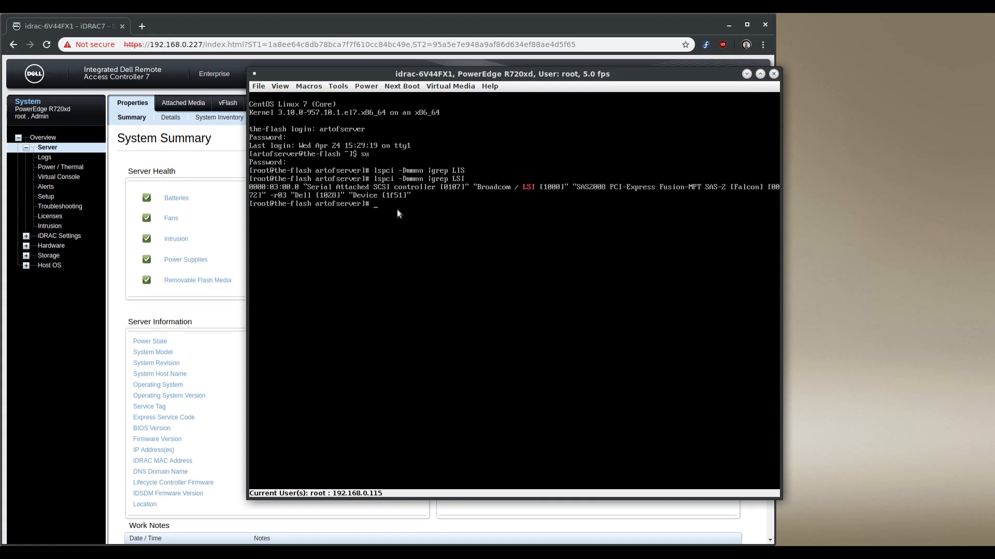
mouse_move(402, 225)
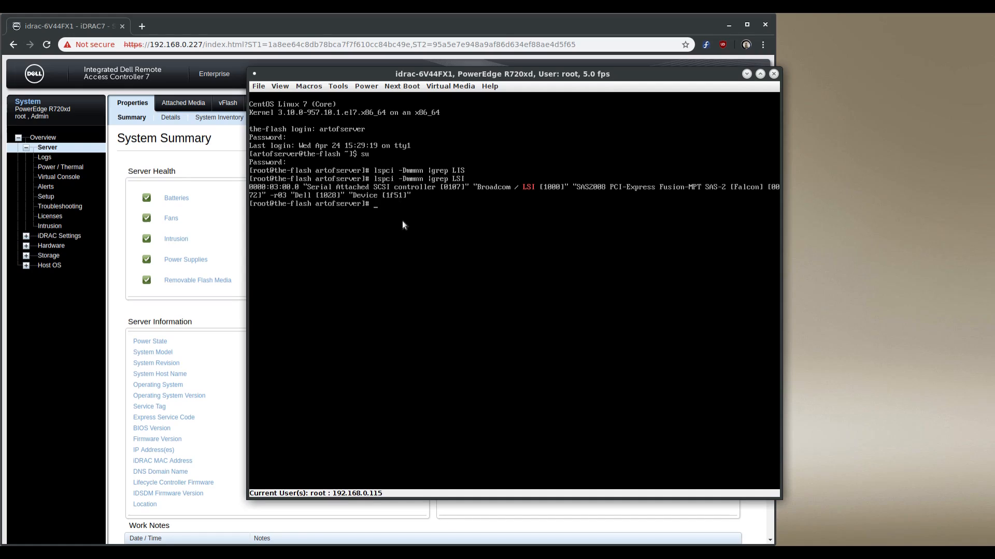
mouse_move(408, 207)
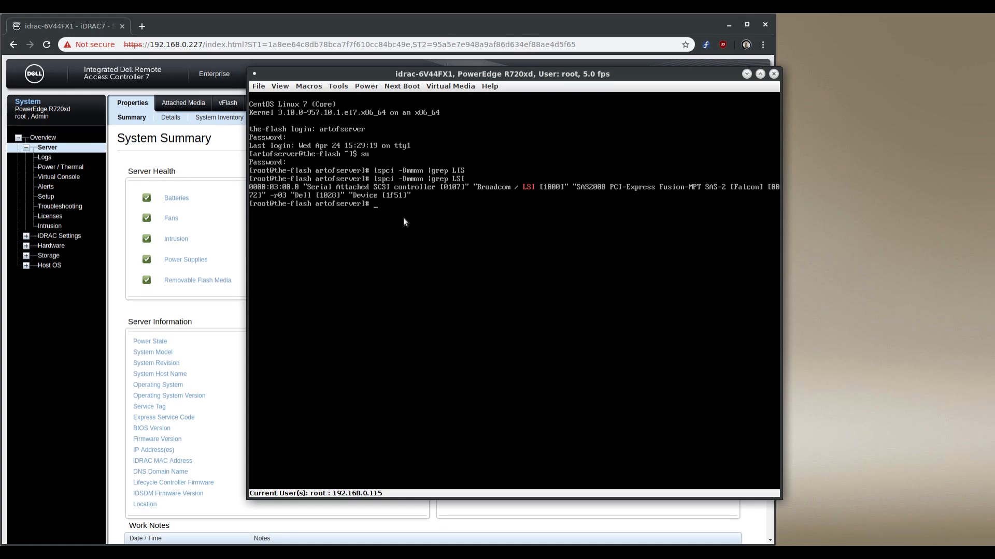
mouse_move(607, 185)
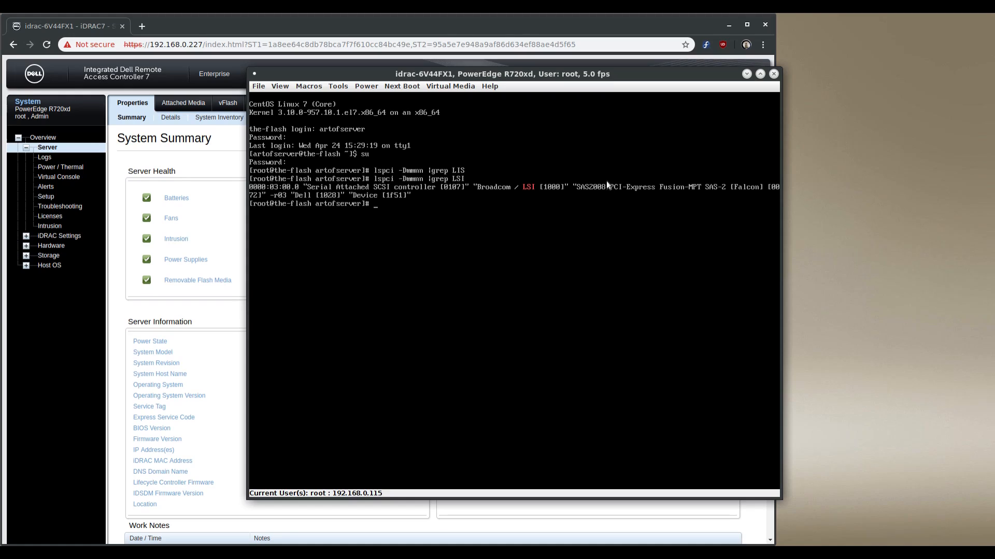
mouse_move(305, 206)
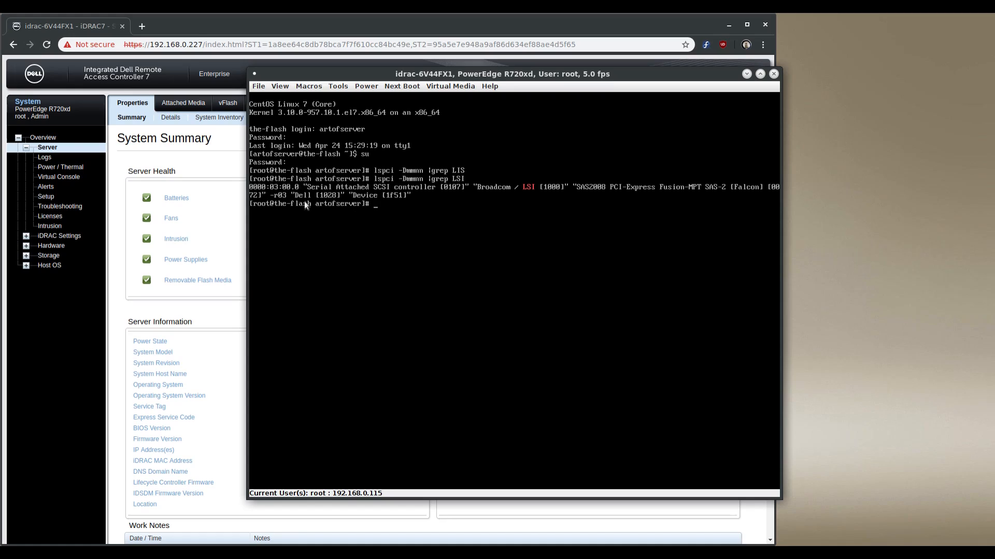
mouse_move(335, 209)
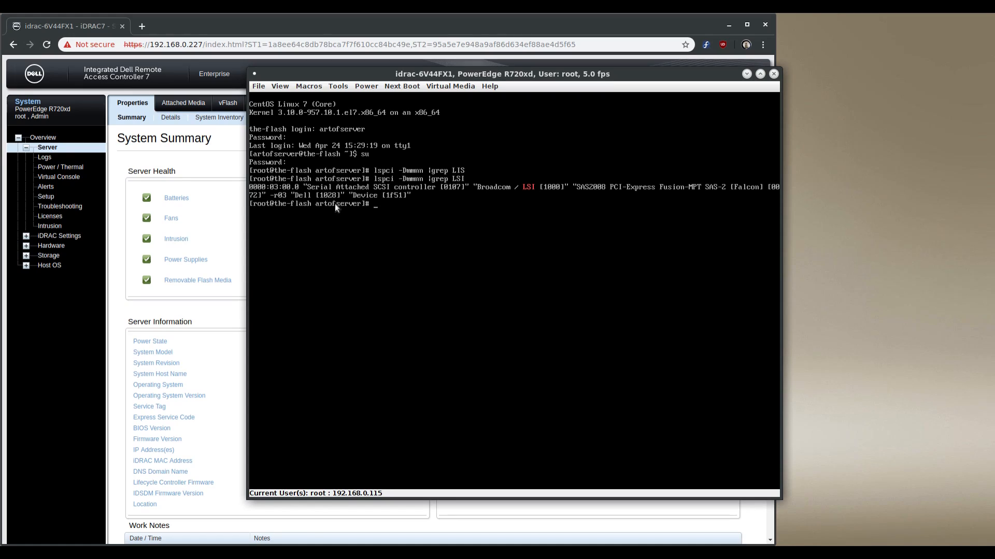
mouse_move(385, 207)
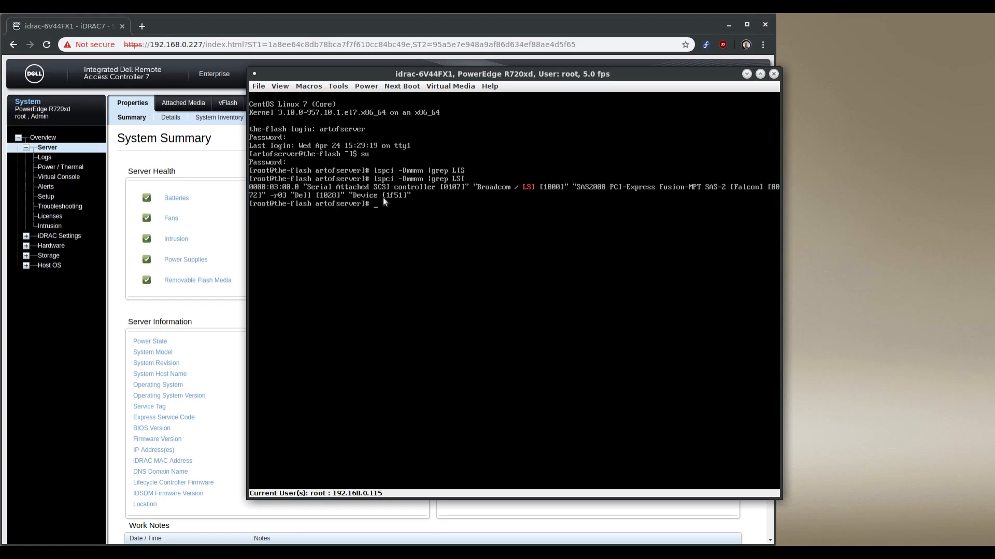
mouse_move(394, 205)
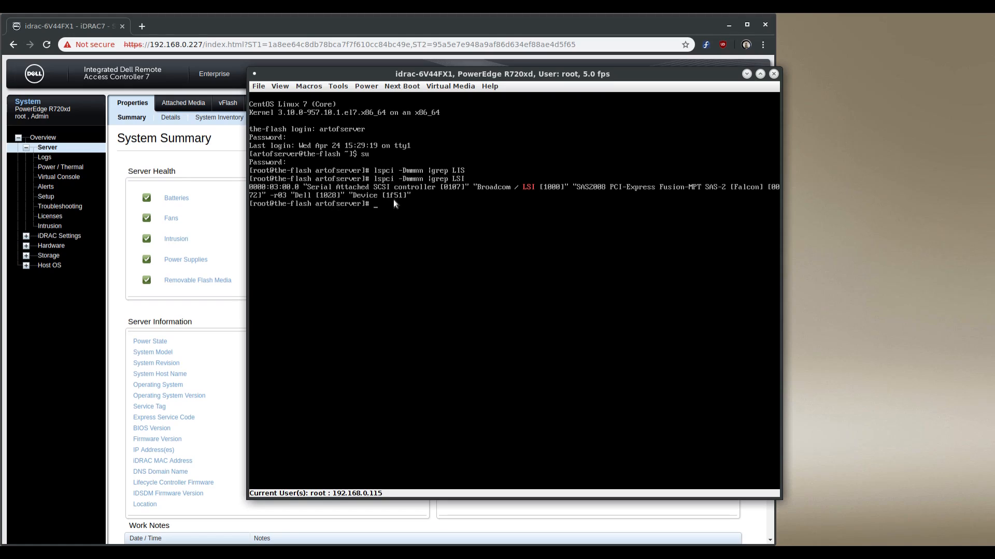
mouse_move(437, 195)
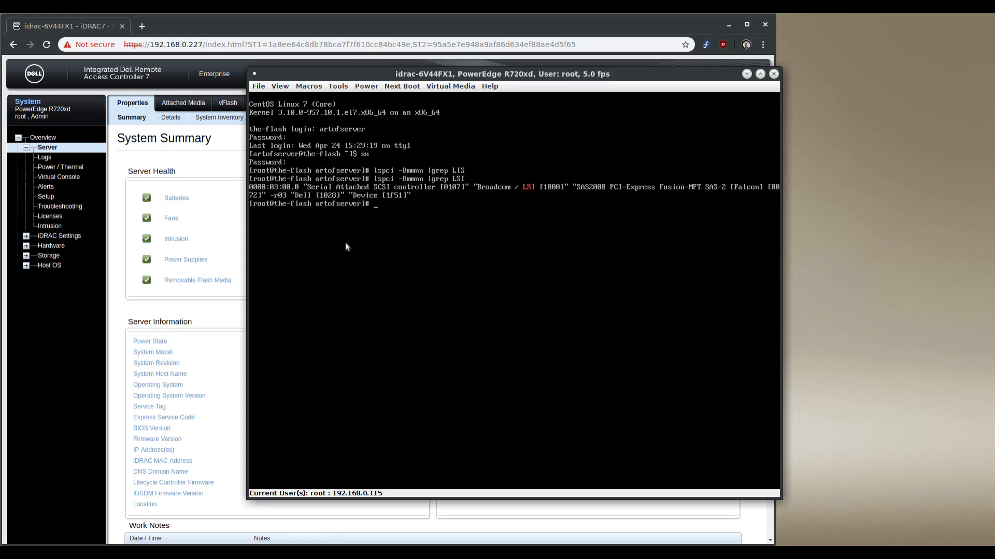
mouse_move(399, 189)
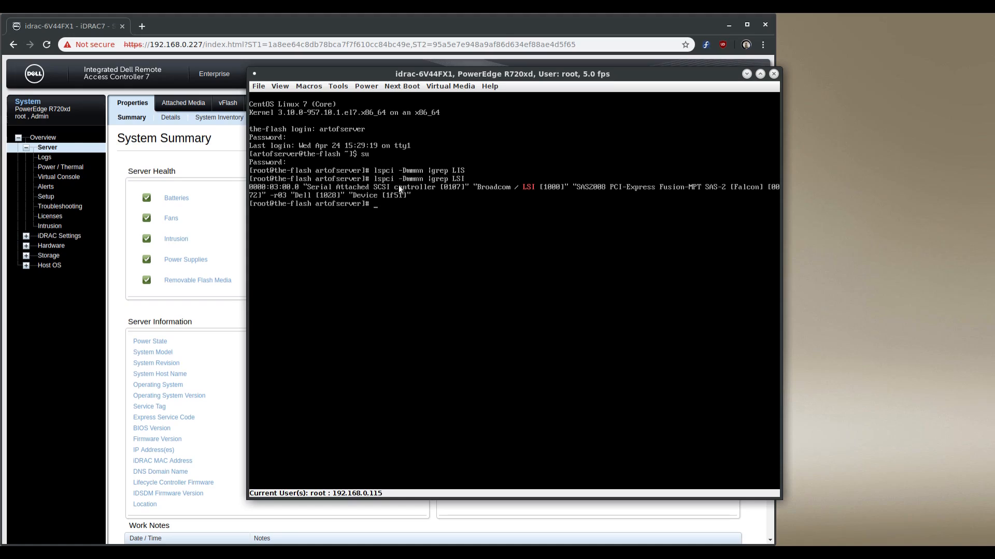
mouse_move(455, 289)
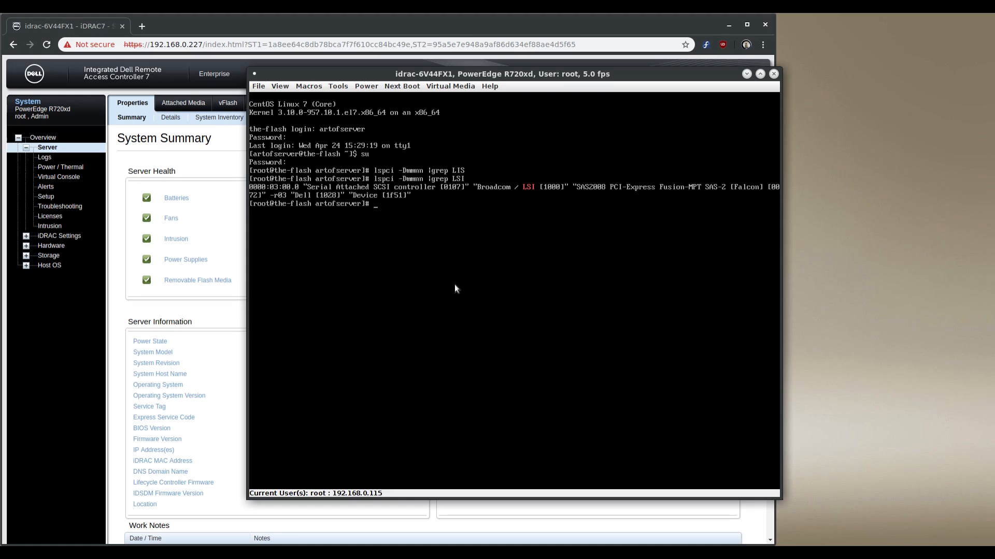
Run sas2flash -c 0 -list to show controller 0's firmware and board details
type("sas2fl")
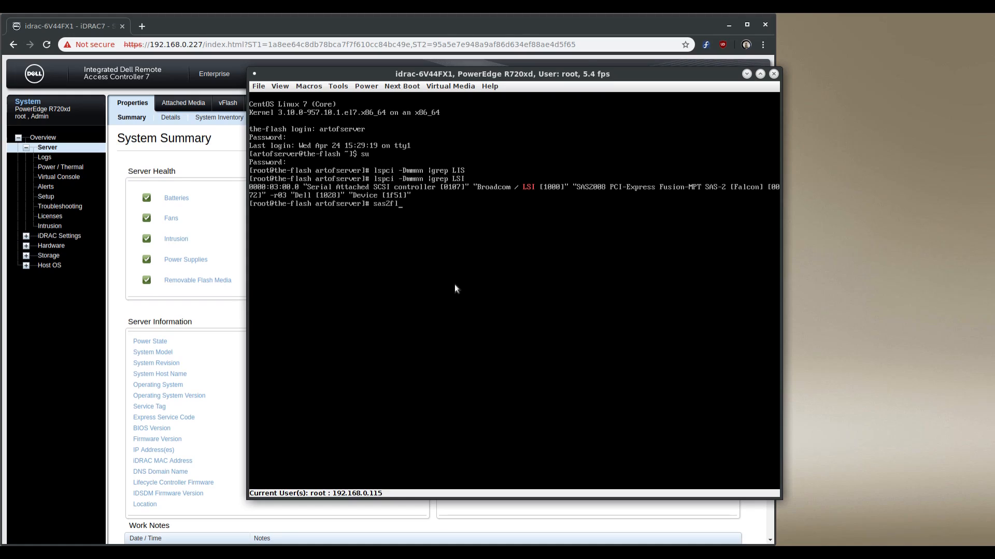
type("ash")
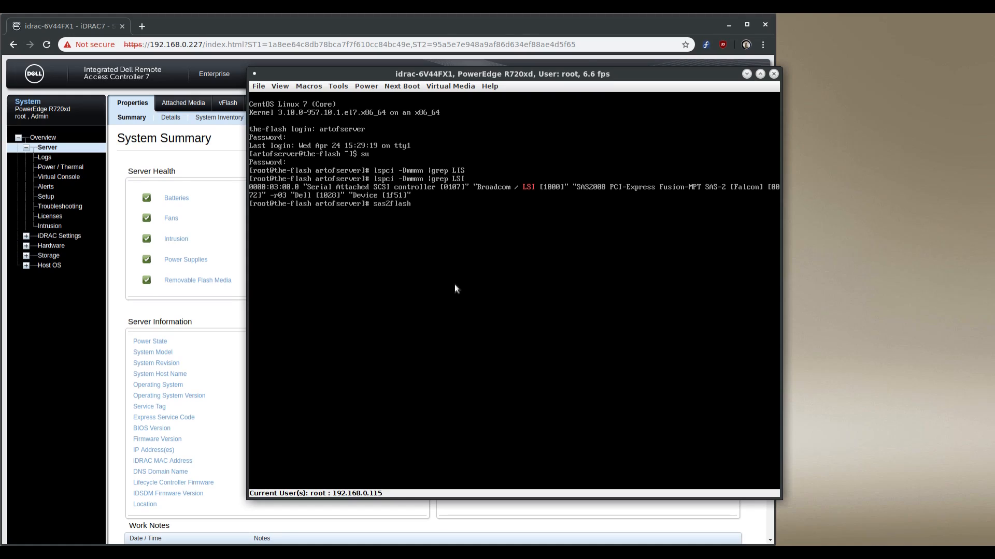
type("-c 0 -list")
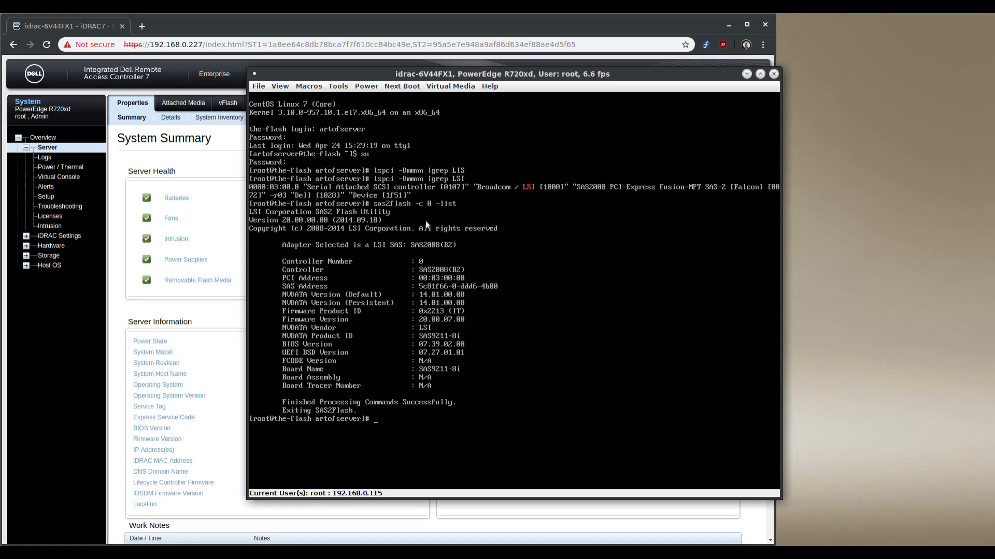
mouse_move(348, 302)
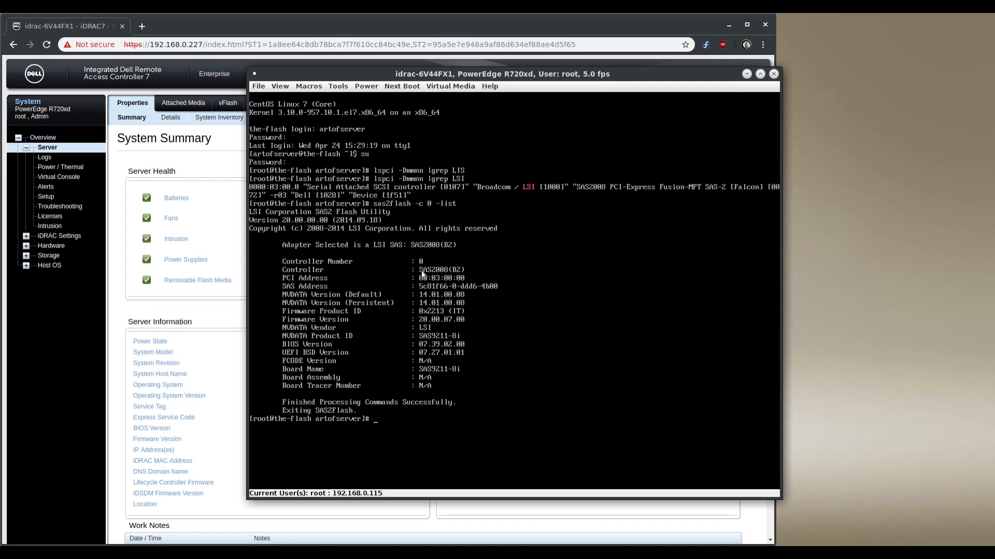
mouse_move(425, 323)
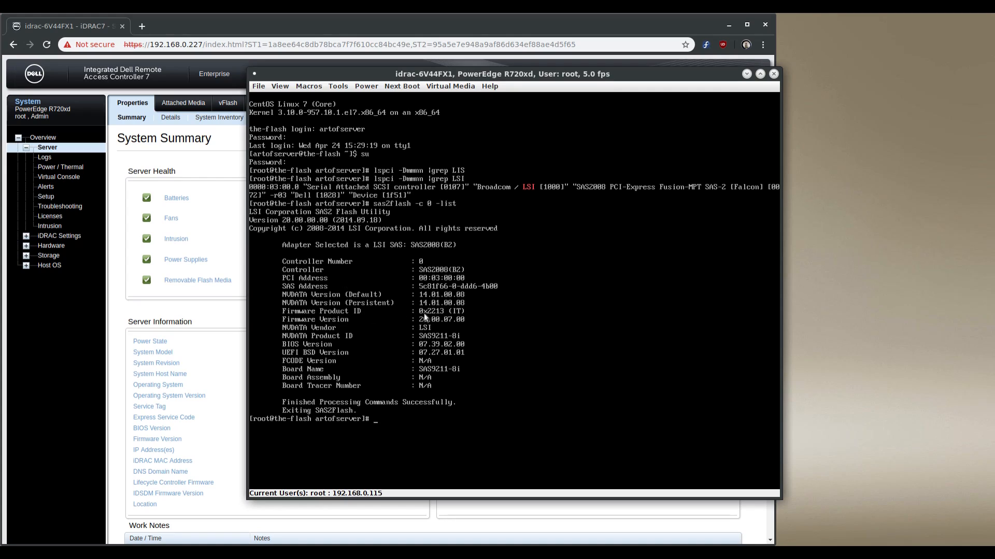
mouse_move(424, 328)
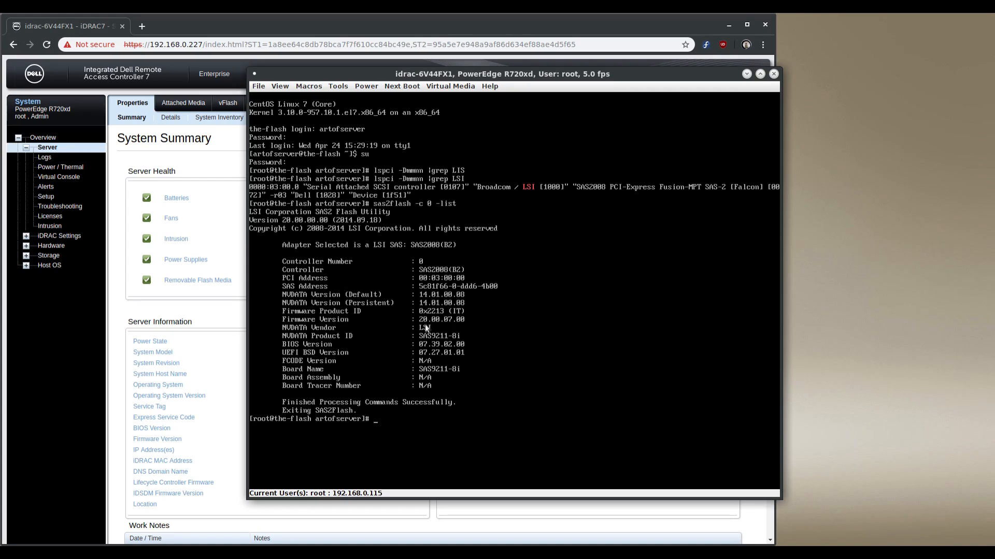
mouse_move(466, 328)
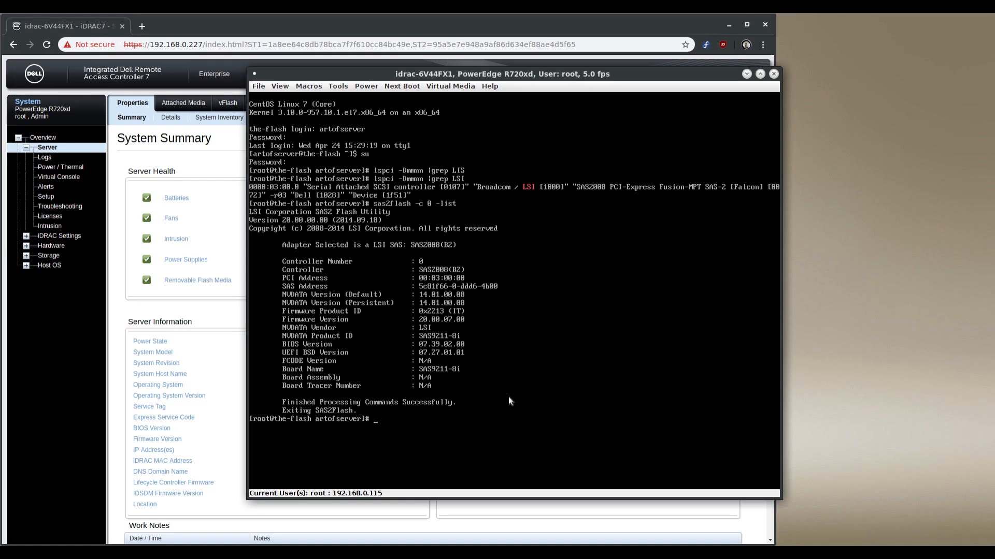
mouse_move(547, 401)
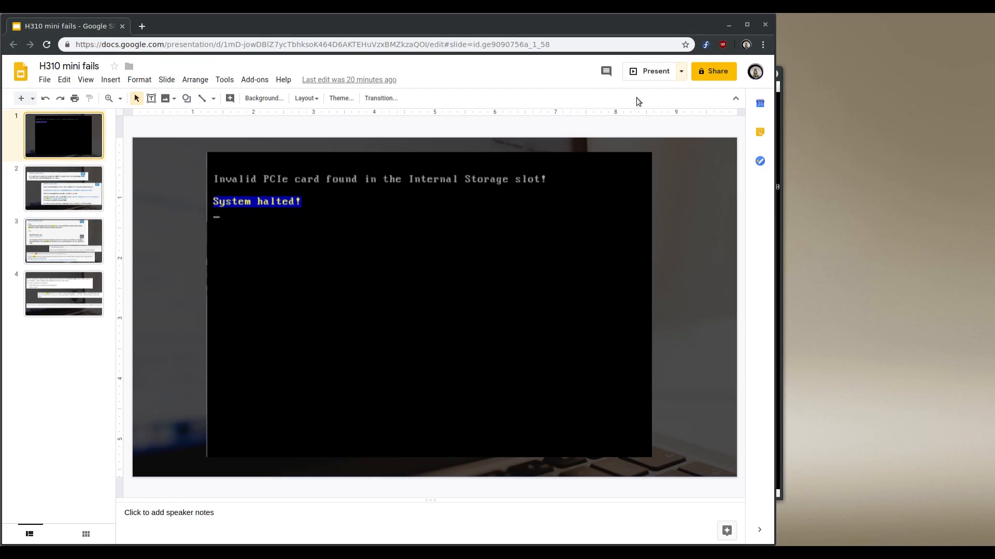
Present the H310 mini fails deck from its first slide
left_click(655, 71)
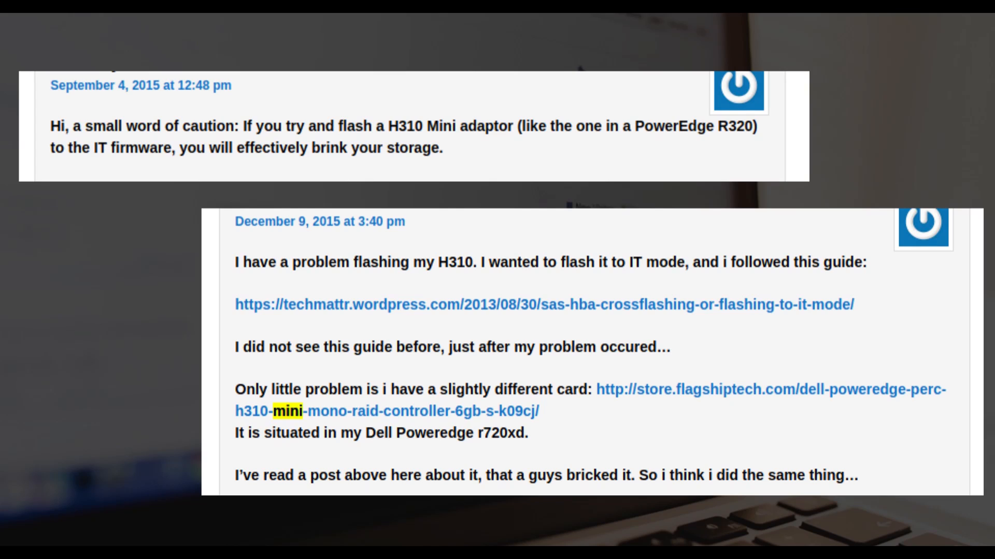
Advance to the next slide of forum comments about bricked H310 Mini cards
scroll("down", 3)
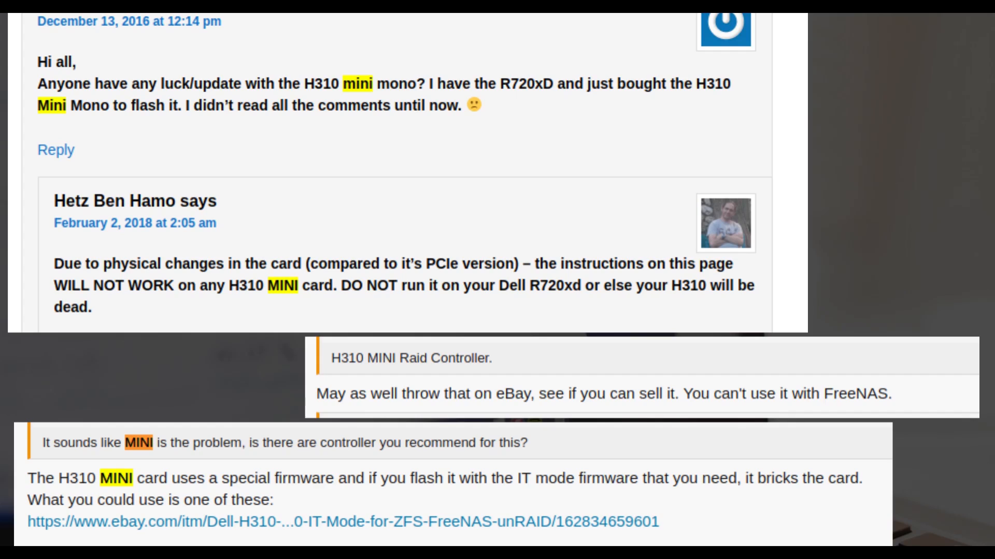
mouse_move(310, 405)
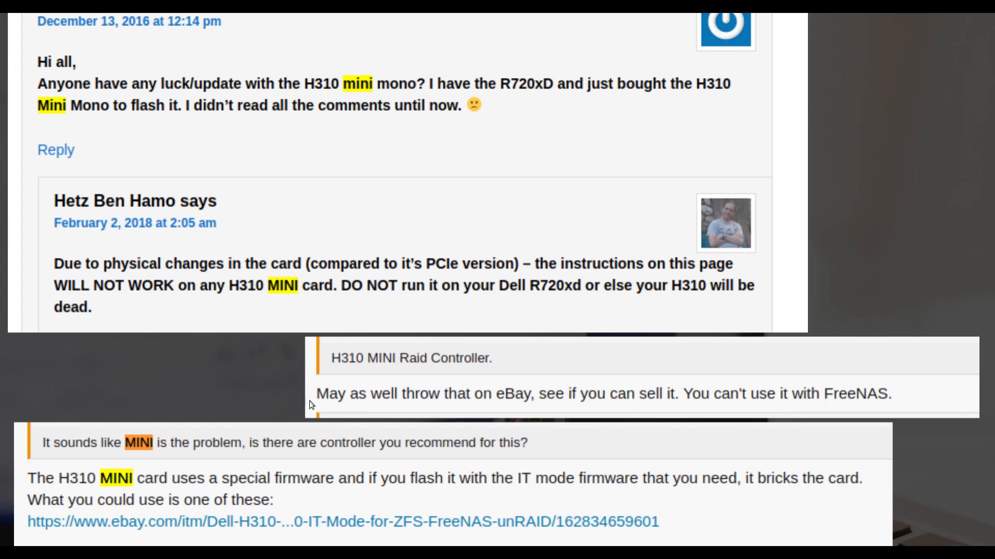
mouse_move(767, 424)
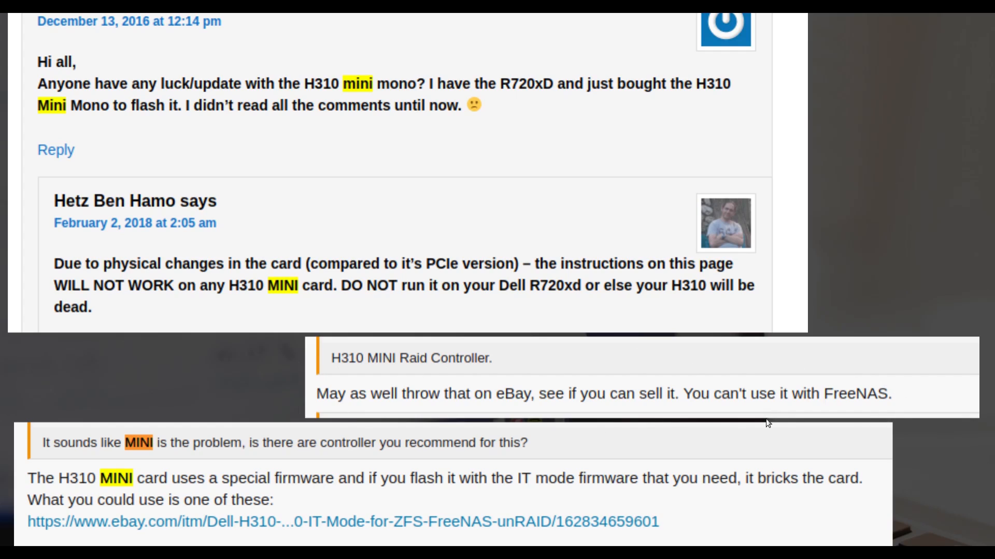
mouse_move(336, 402)
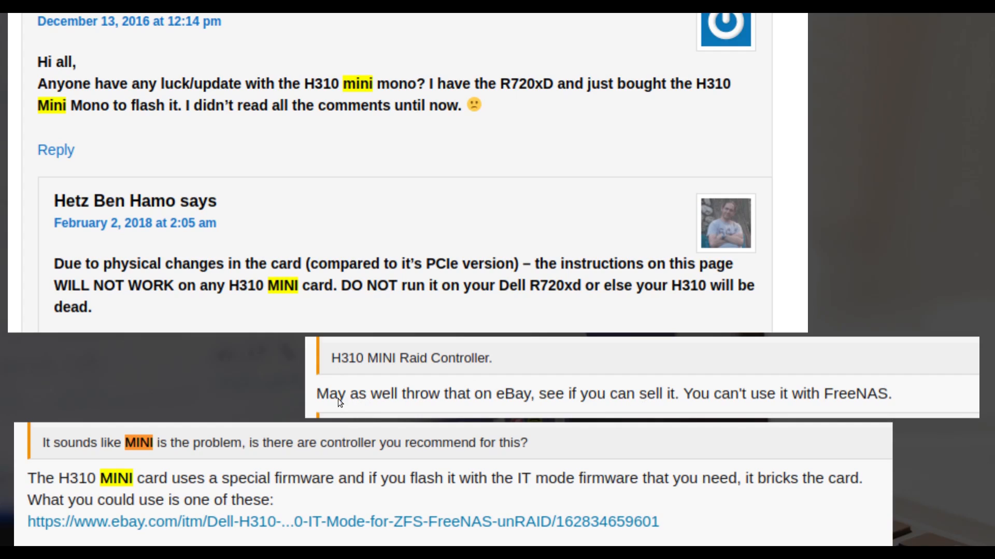
mouse_move(480, 364)
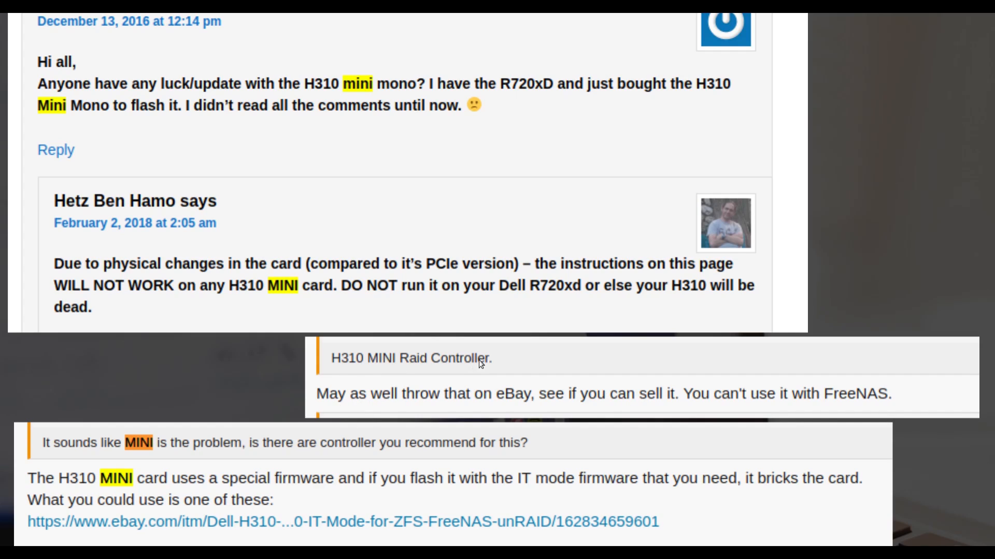
mouse_move(328, 407)
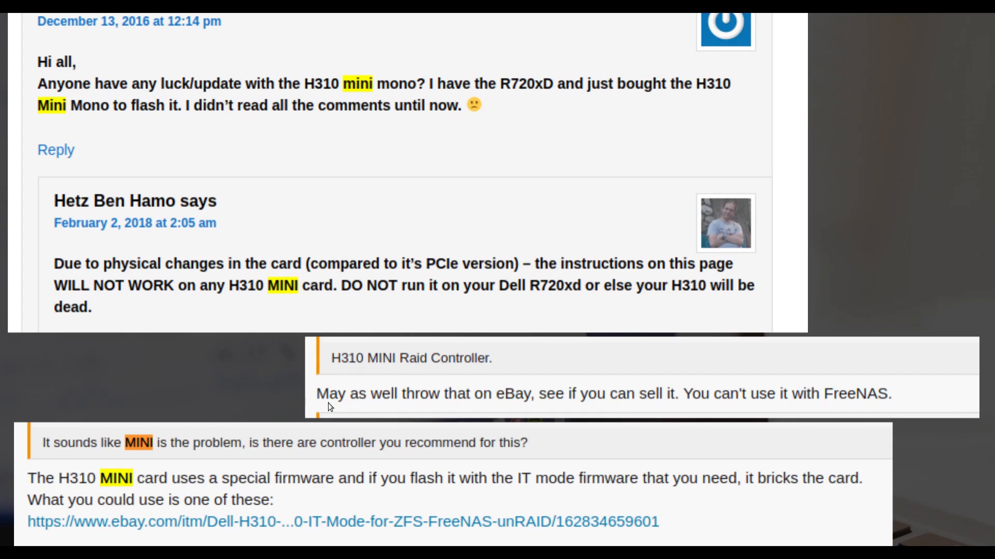
mouse_move(399, 408)
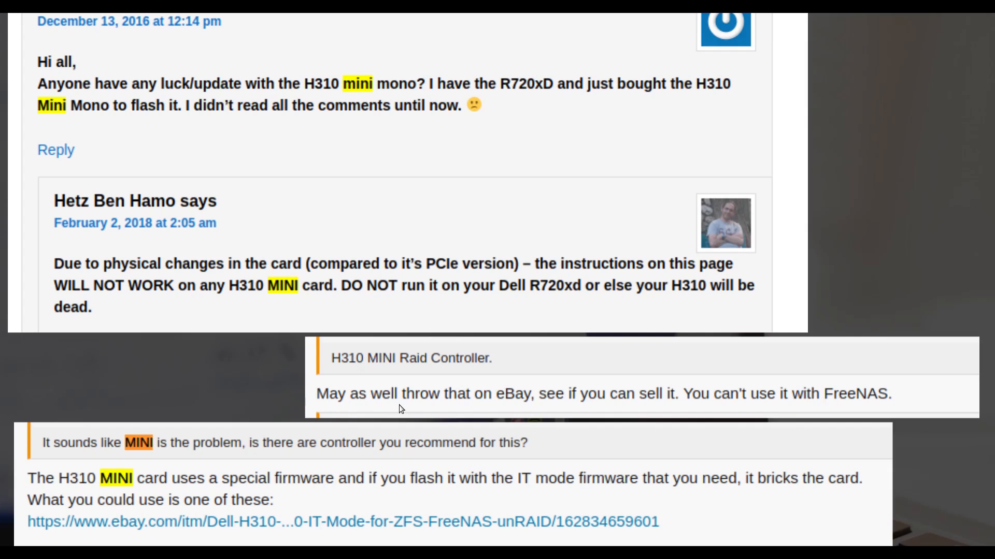
mouse_move(702, 408)
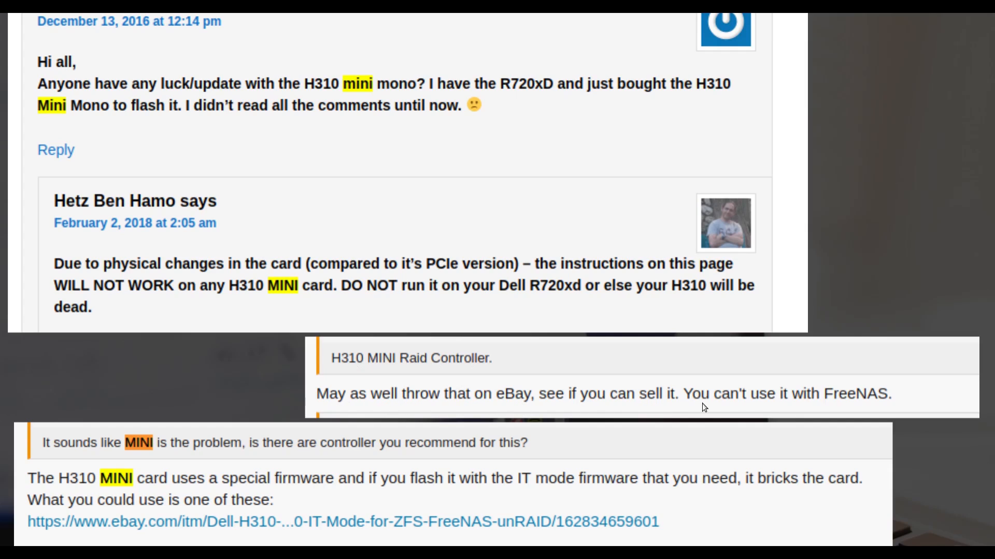
mouse_move(906, 407)
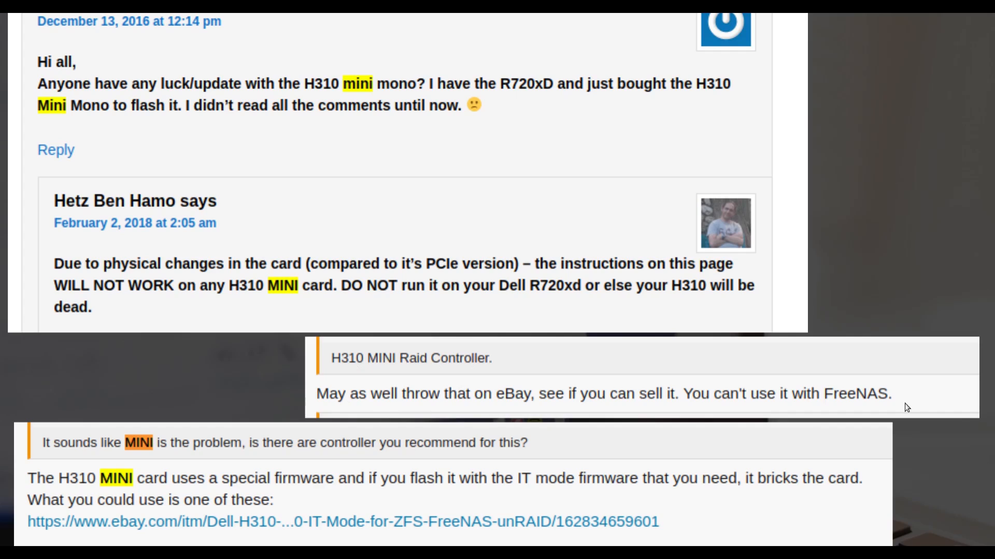
mouse_move(882, 390)
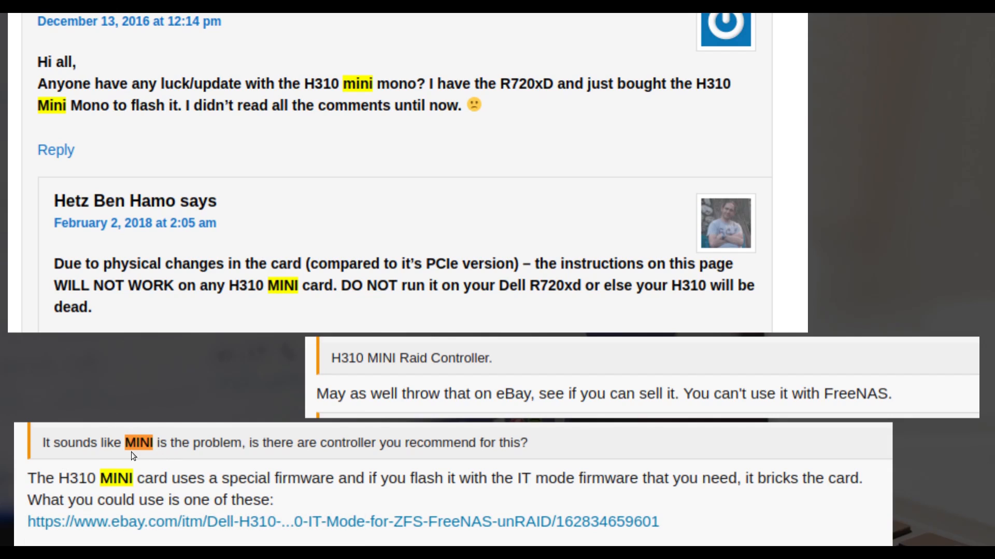
mouse_move(286, 457)
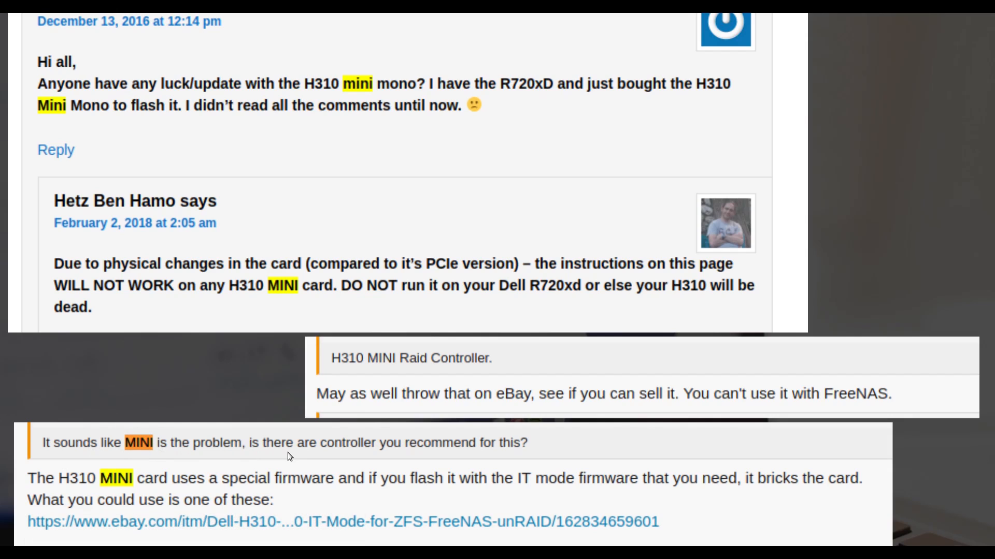
mouse_move(87, 463)
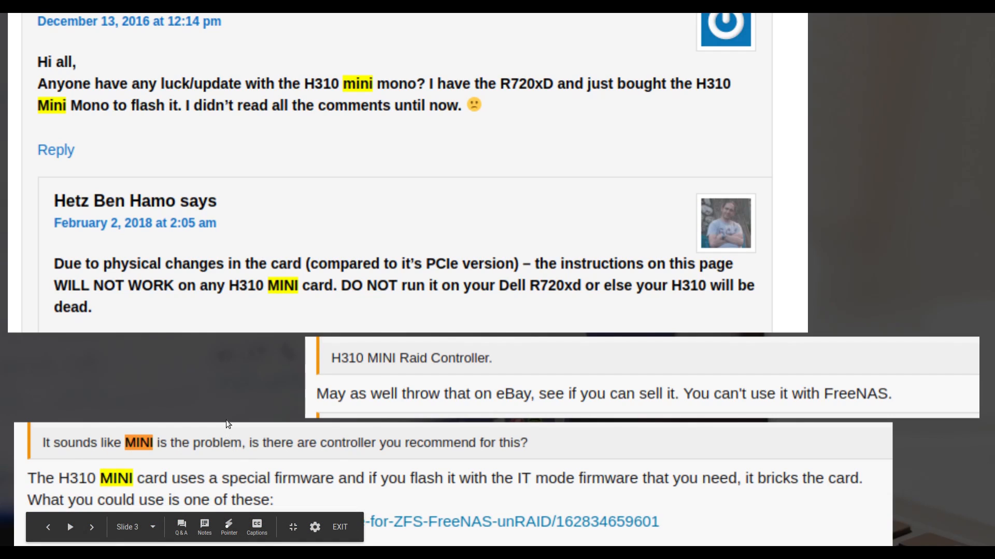
mouse_move(231, 409)
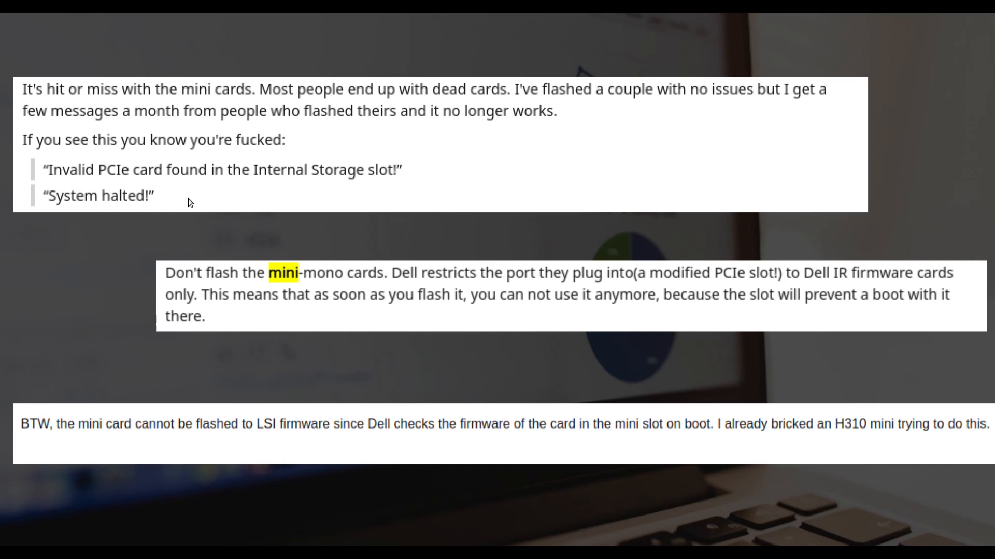
mouse_move(284, 174)
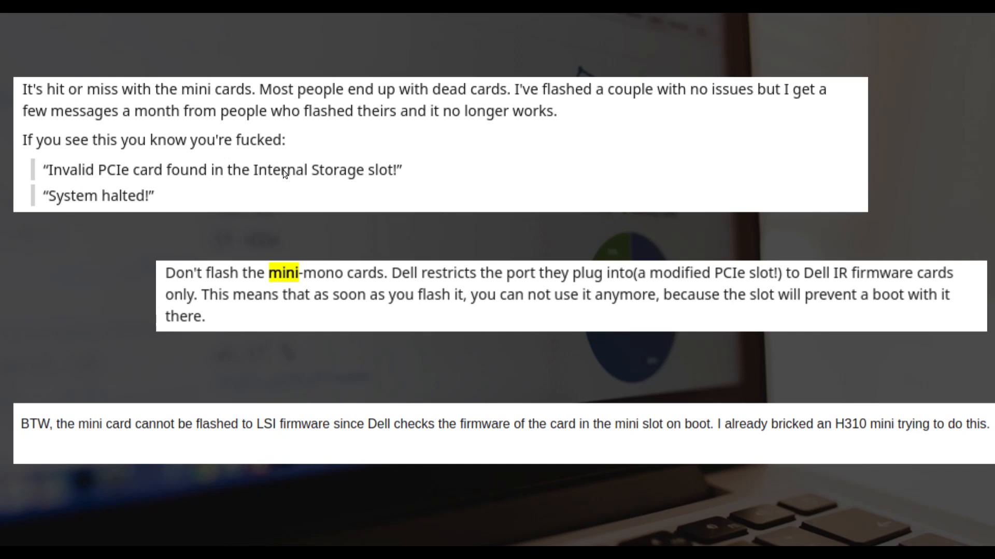
mouse_move(561, 333)
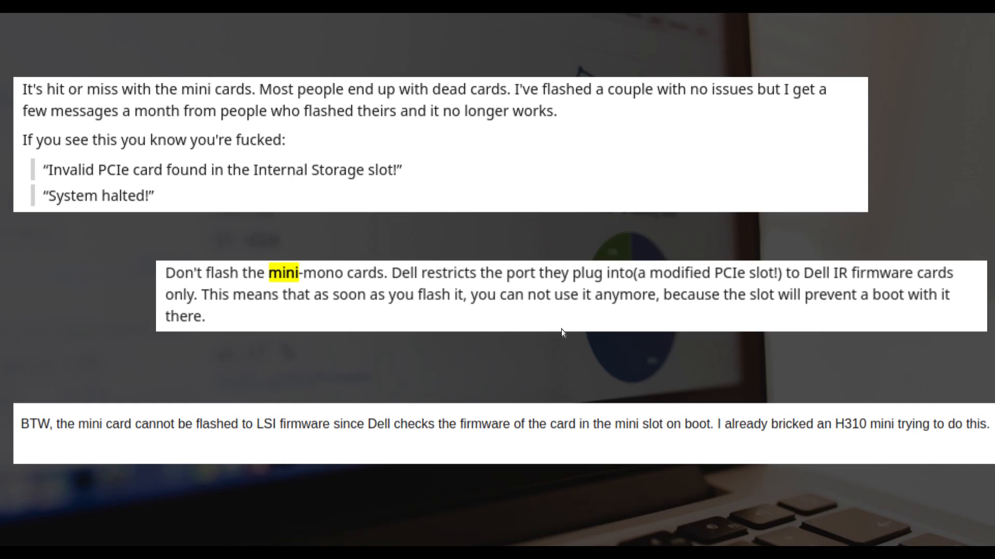
mouse_move(201, 302)
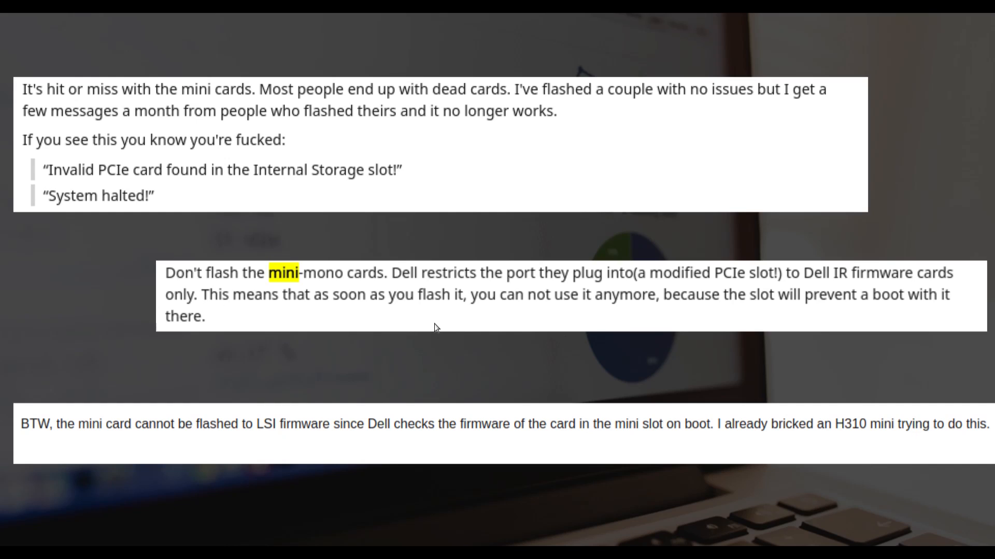
mouse_move(649, 297)
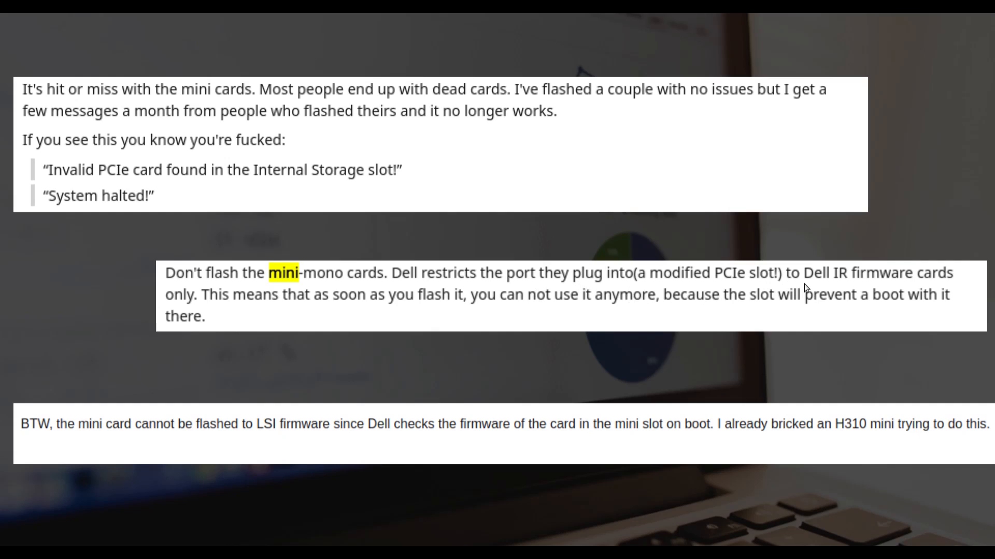
mouse_move(371, 307)
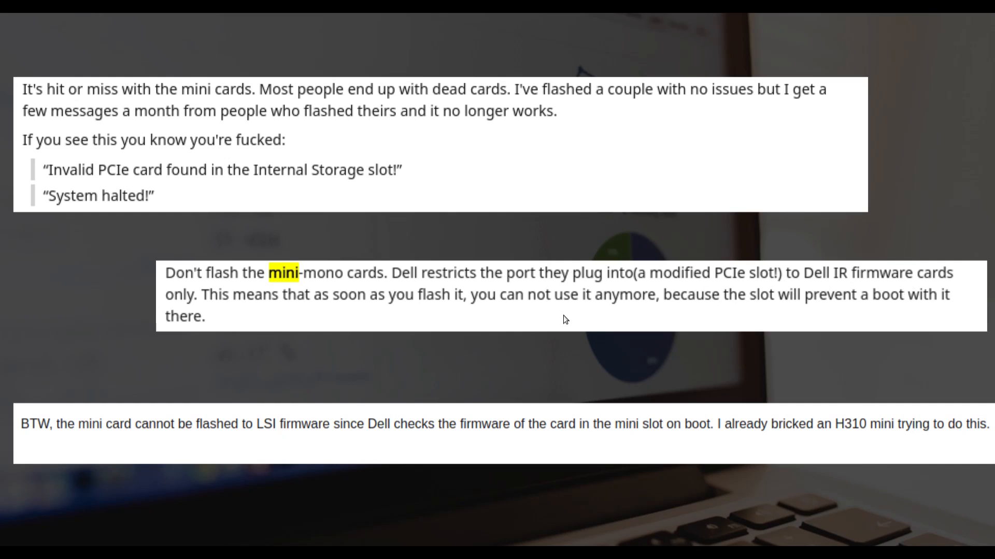
mouse_move(547, 326)
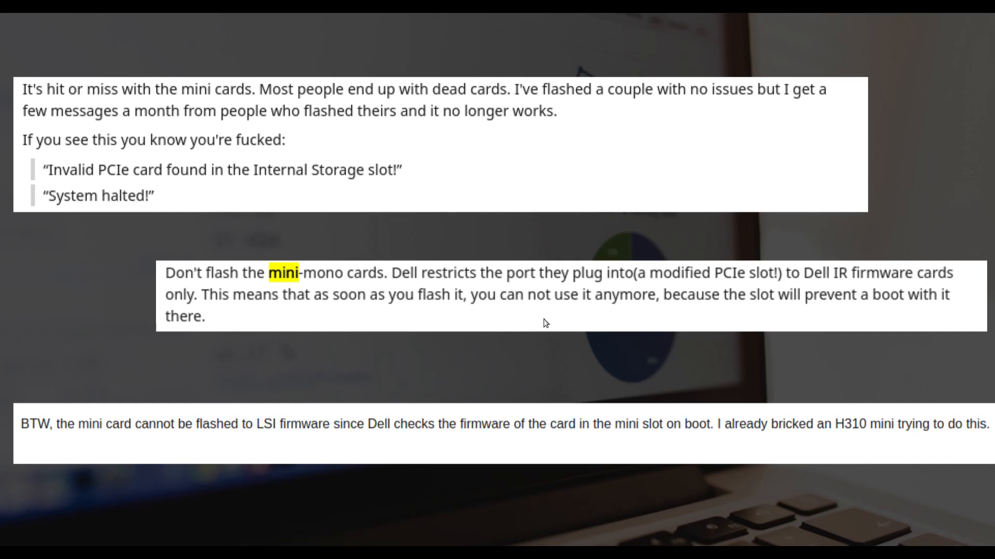
mouse_move(571, 324)
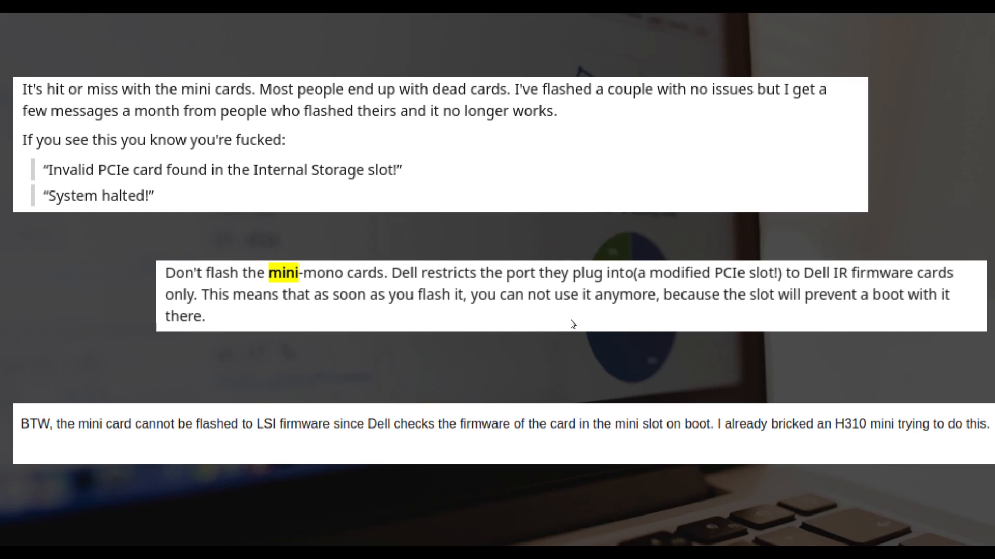
mouse_move(219, 314)
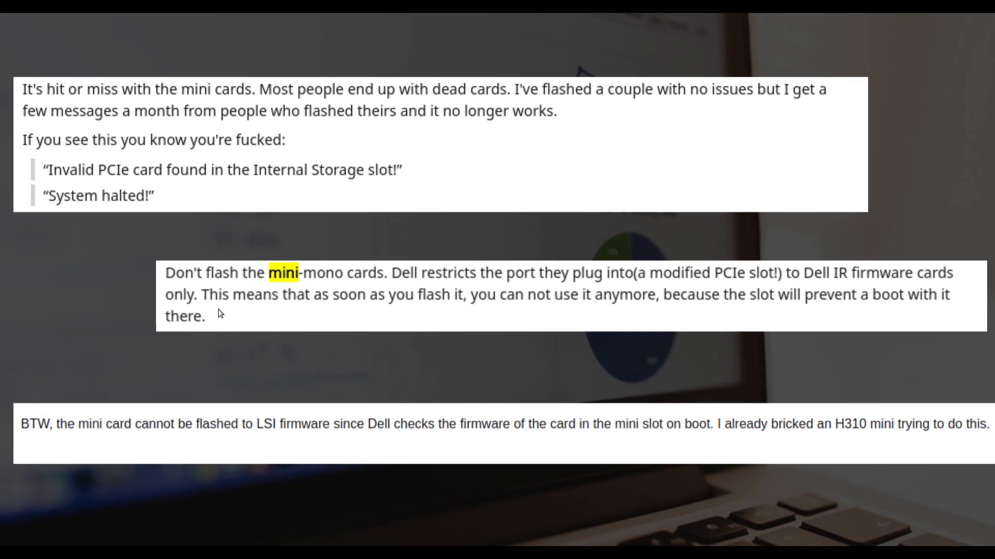
mouse_move(530, 316)
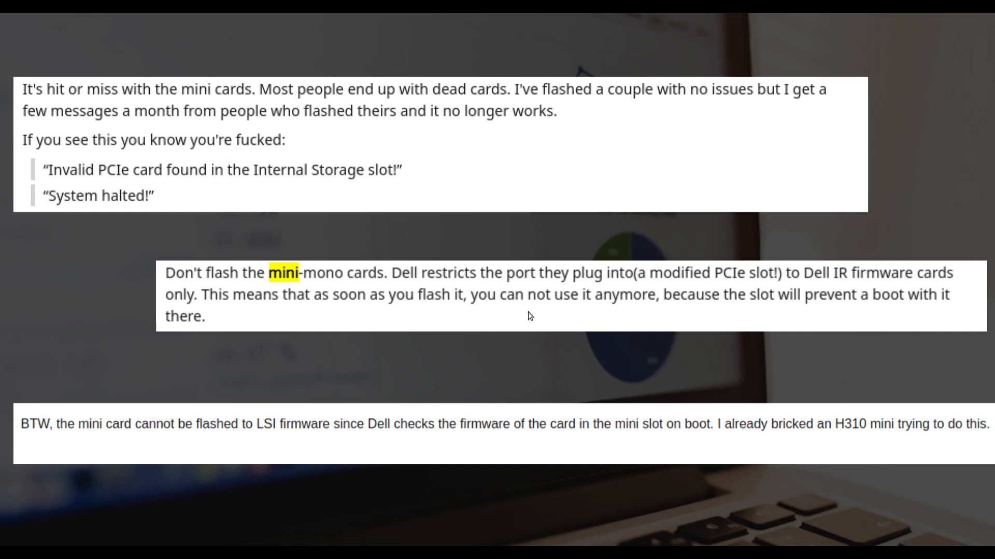
mouse_move(303, 317)
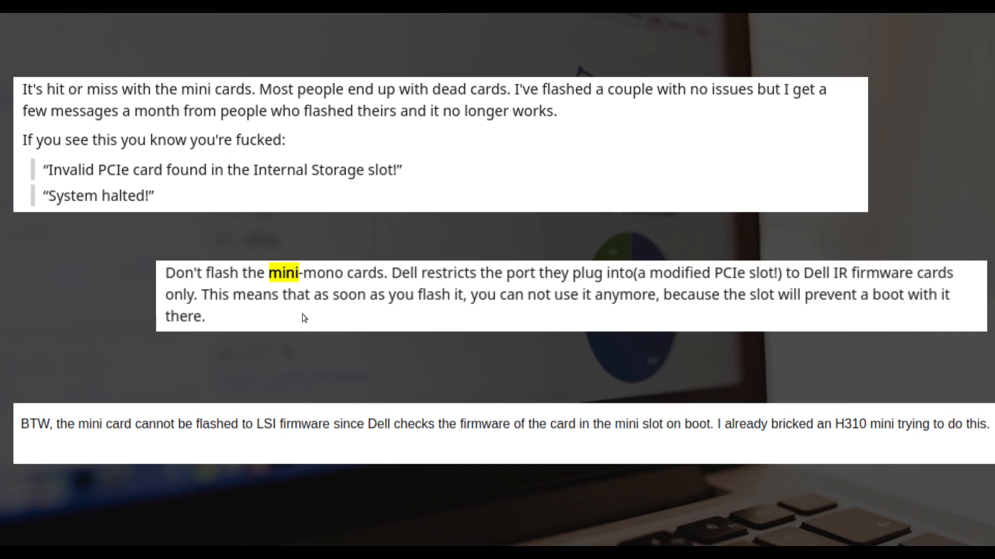
mouse_move(500, 308)
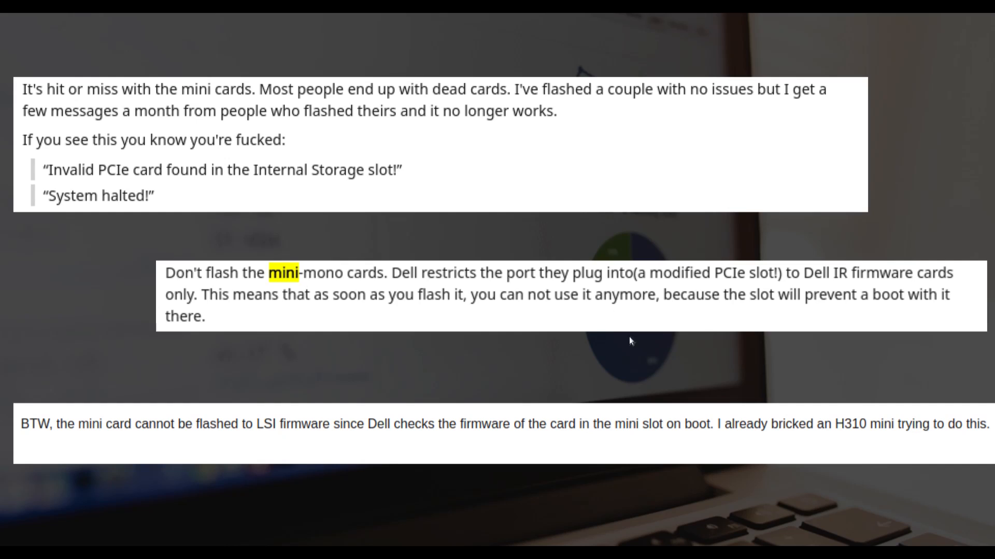
mouse_move(630, 331)
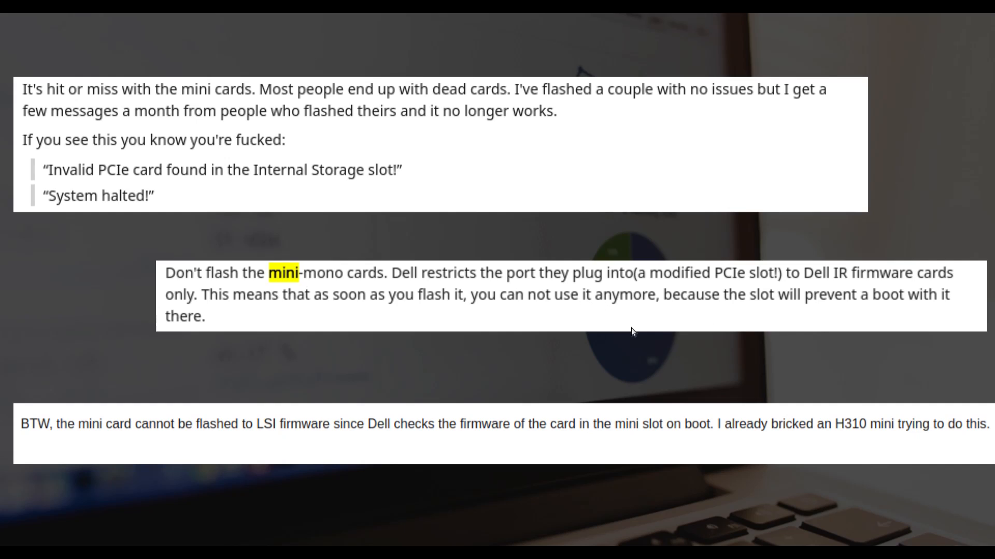
mouse_move(71, 446)
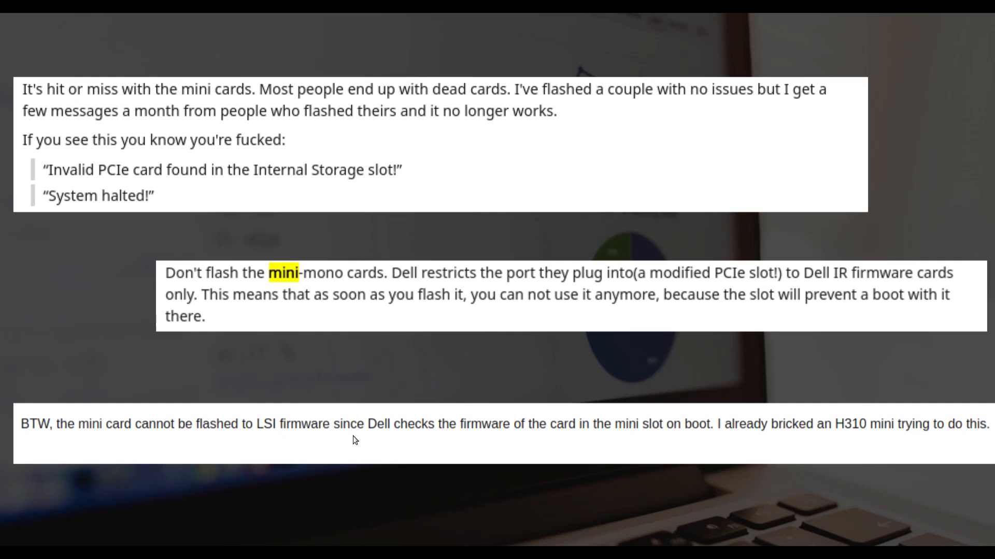
mouse_move(574, 444)
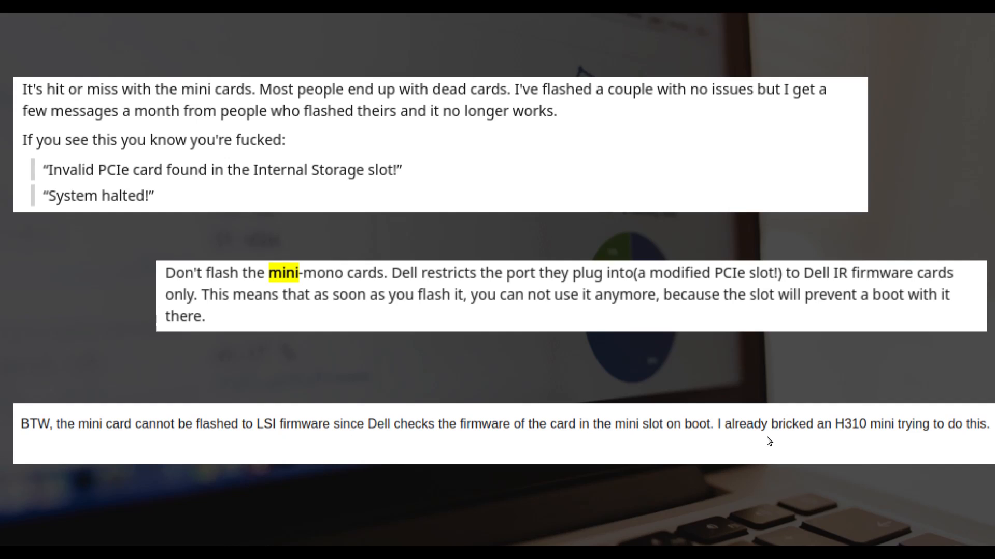
mouse_move(927, 441)
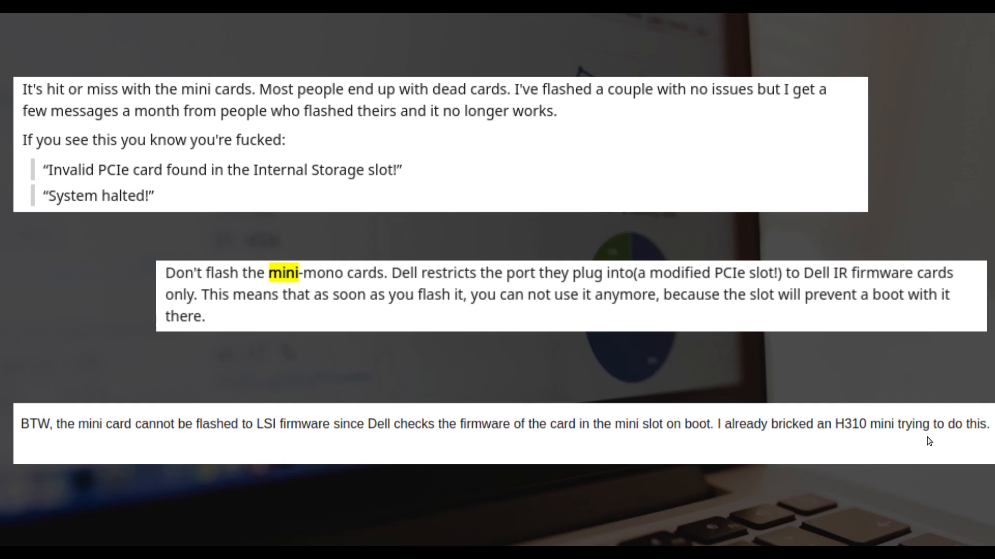
mouse_move(906, 449)
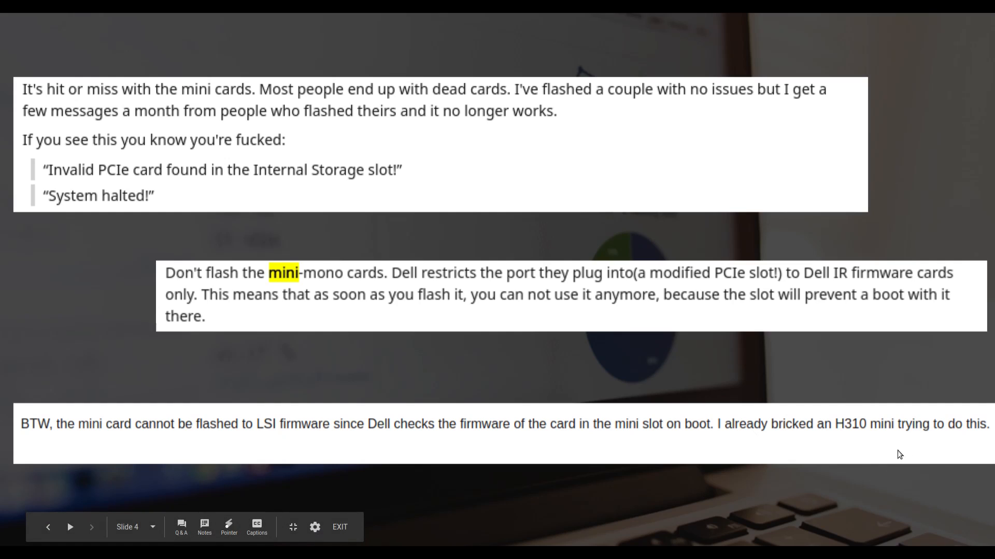
mouse_move(458, 439)
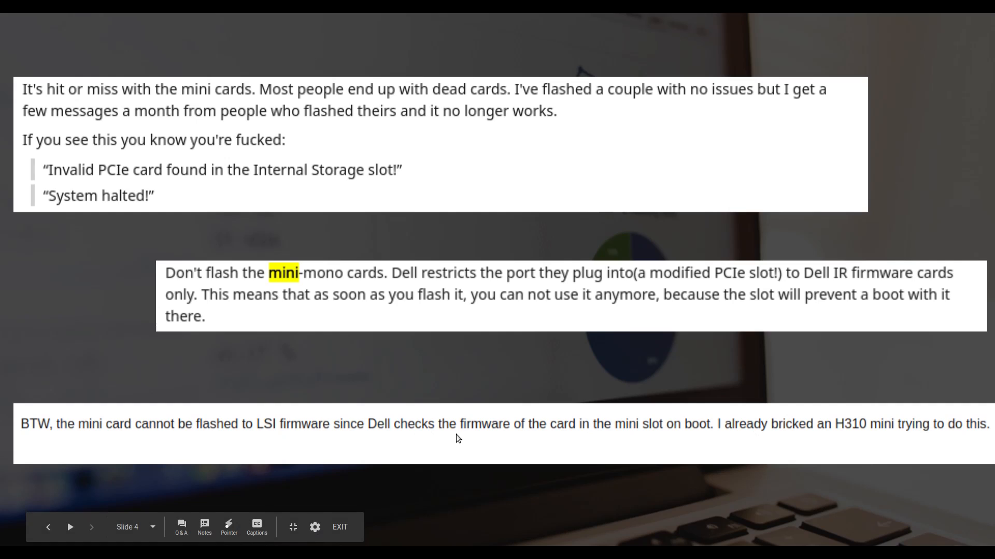
mouse_move(545, 447)
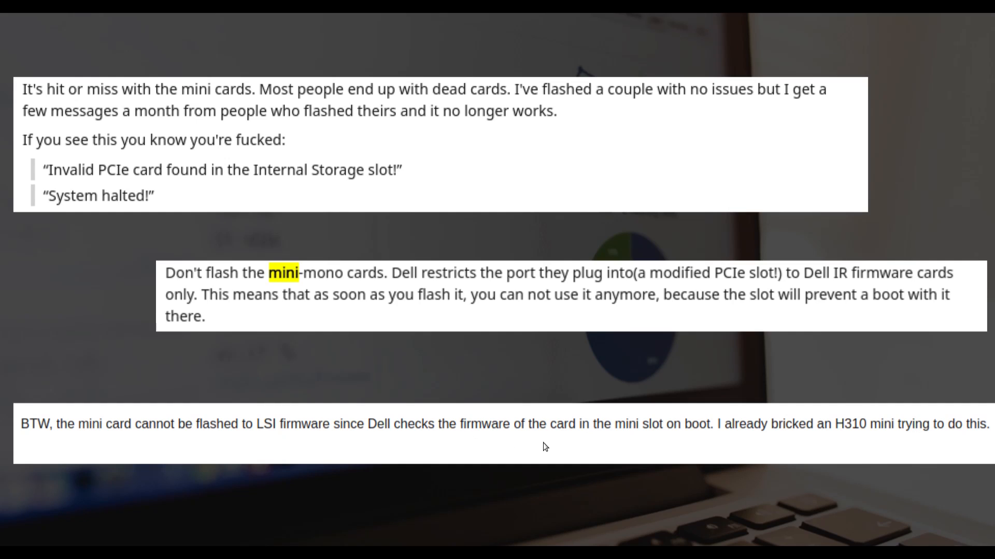
mouse_move(549, 444)
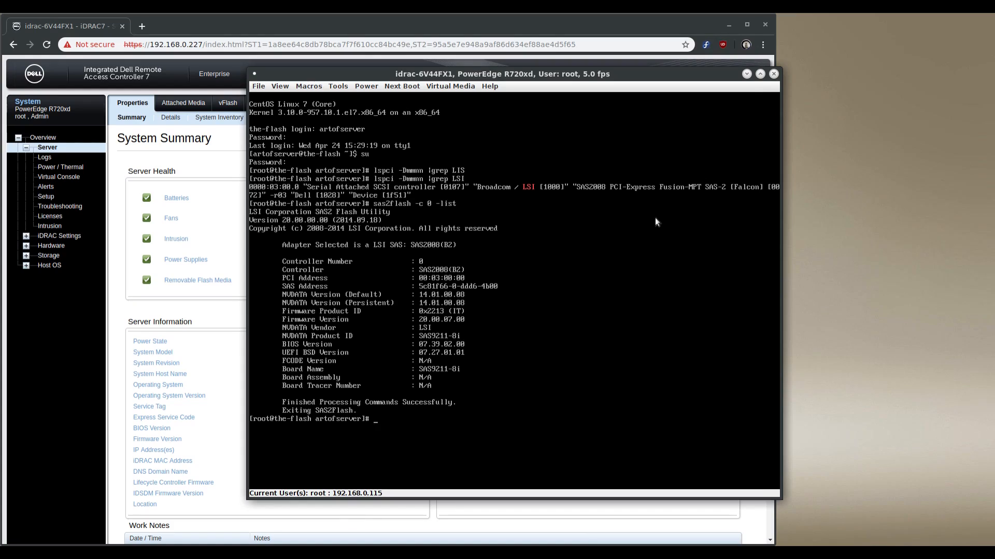
mouse_move(563, 348)
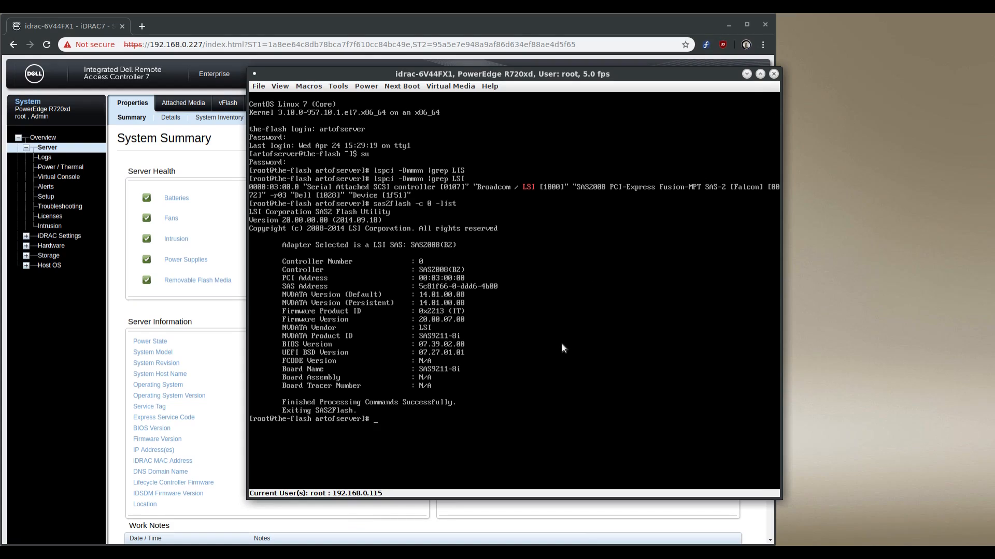